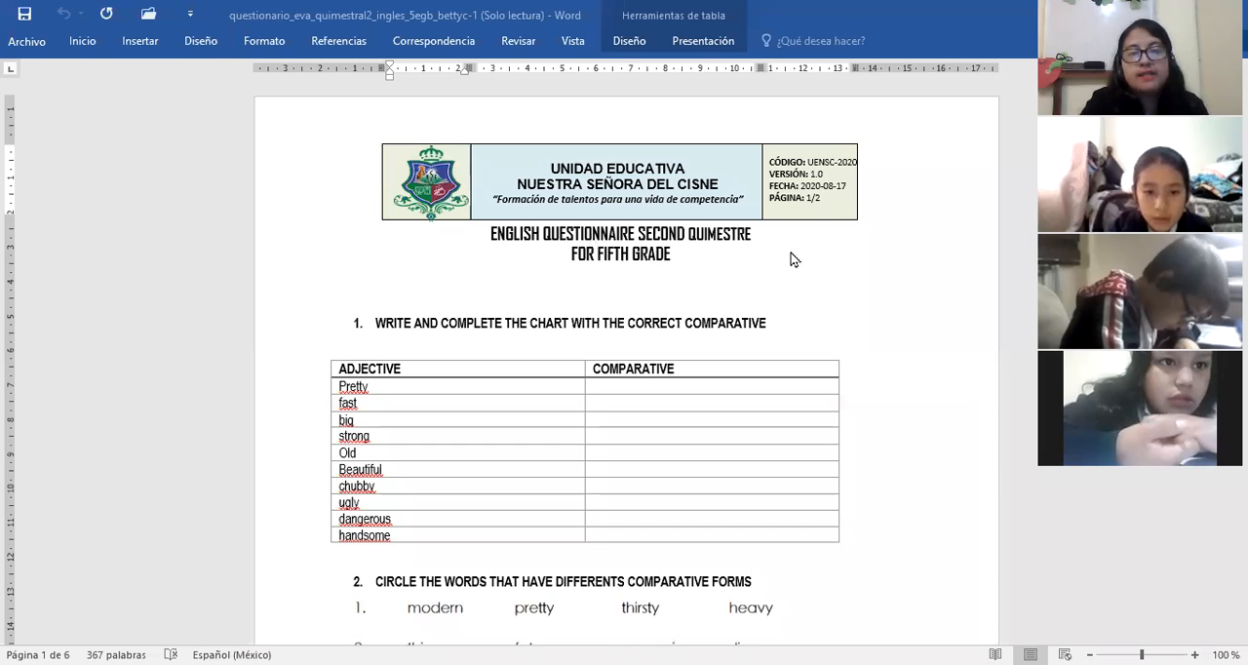
{"action": "mouse_move", "coordinate": [605, 269]}
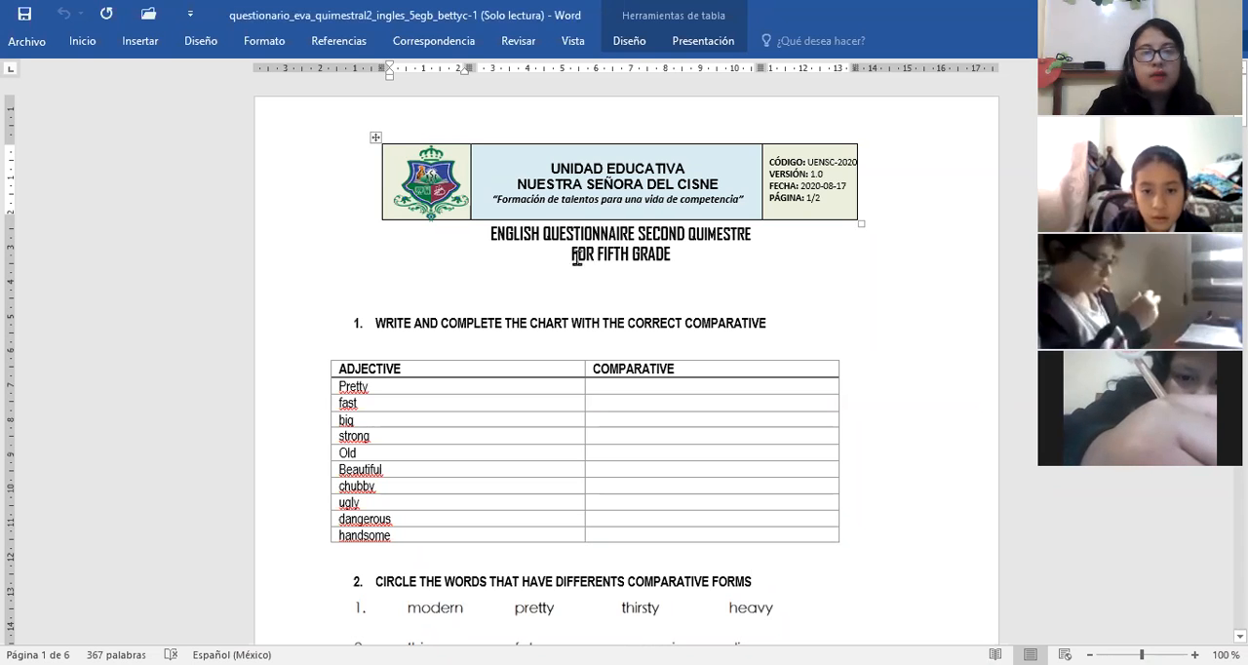
Step: Delete the 'FOR FIFTH GRADE' line so the title reads only ENGLISH QUESTIONNAIRE SECOND QUIMESTRE
{"action": "double_click", "coordinate": [621, 254]}
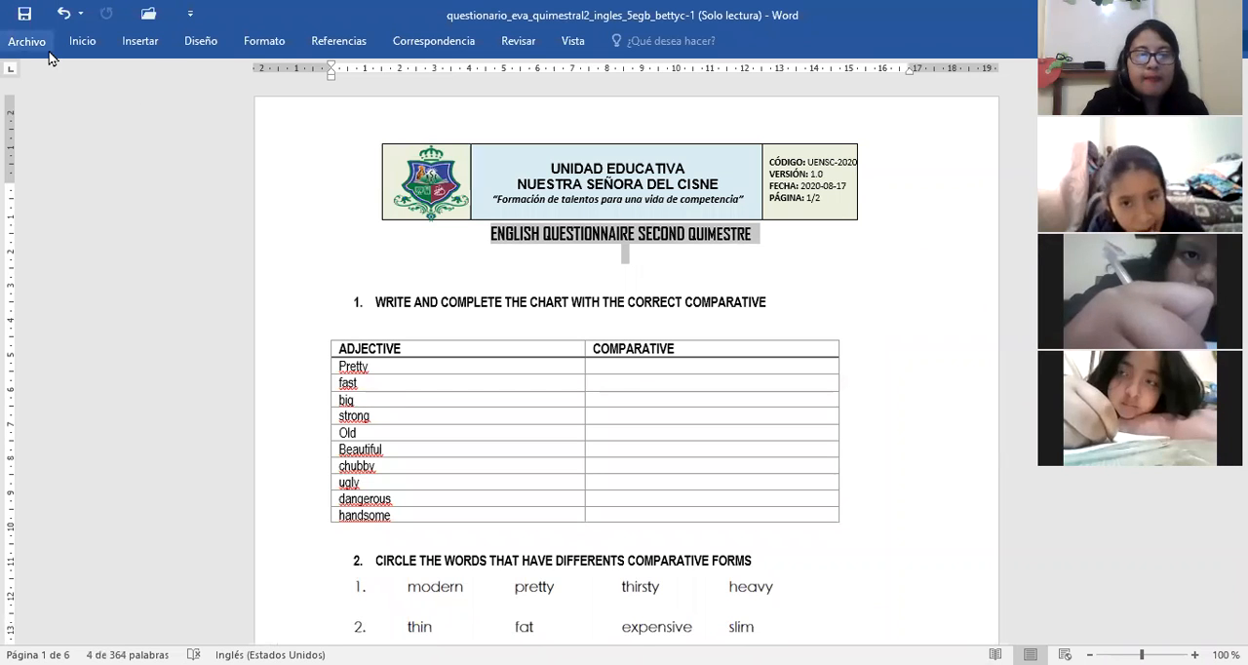
{"action": "left_click", "coordinate": [27, 39]}
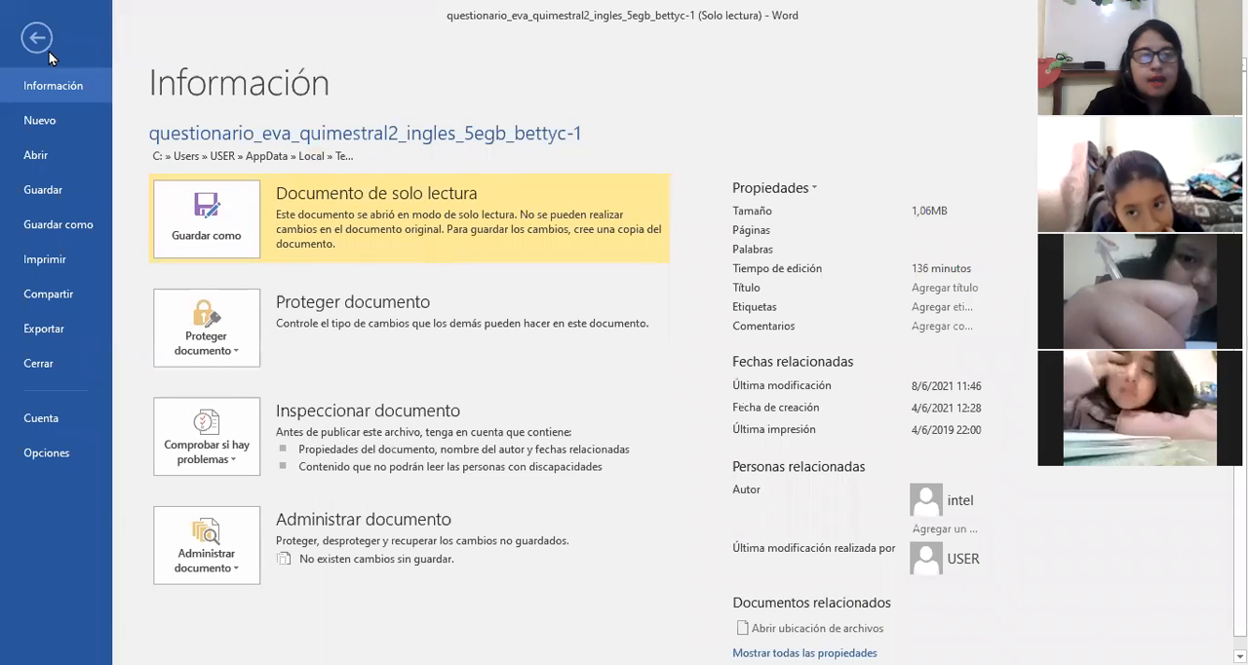
{"action": "left_click", "coordinate": [38, 37]}
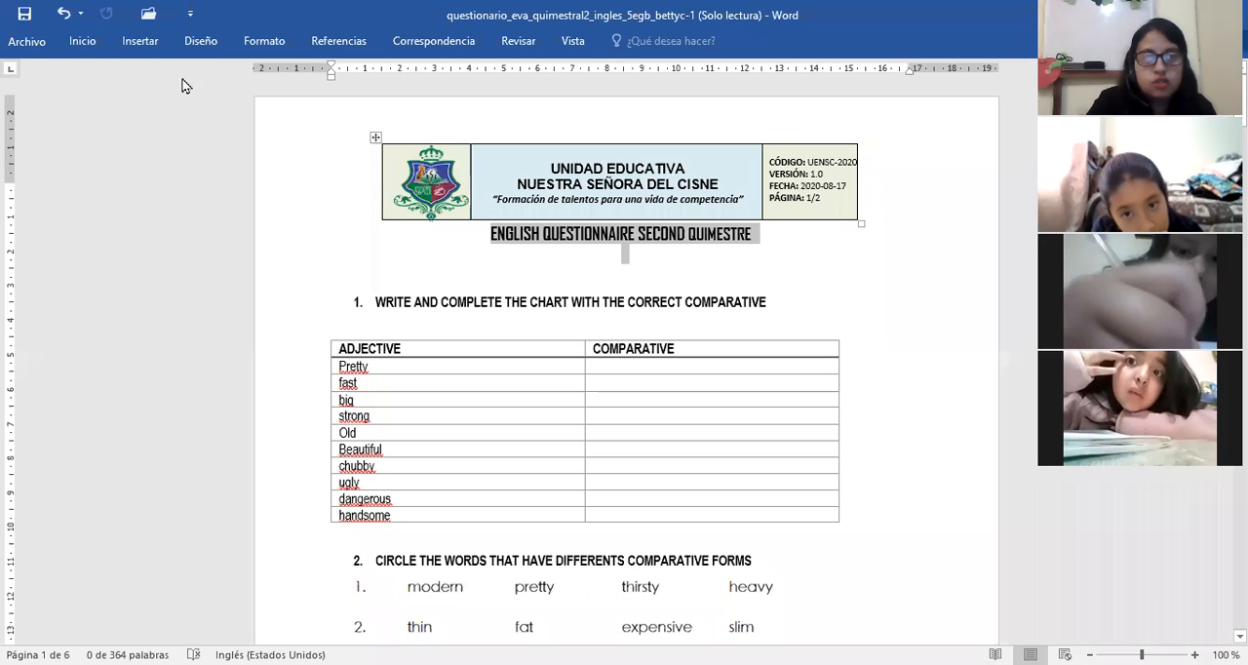
Step: Colour the title ENGLISH QUESTIONNAIRE SECOND QUIMESTRE red
{"action": "left_click", "coordinate": [82, 40]}
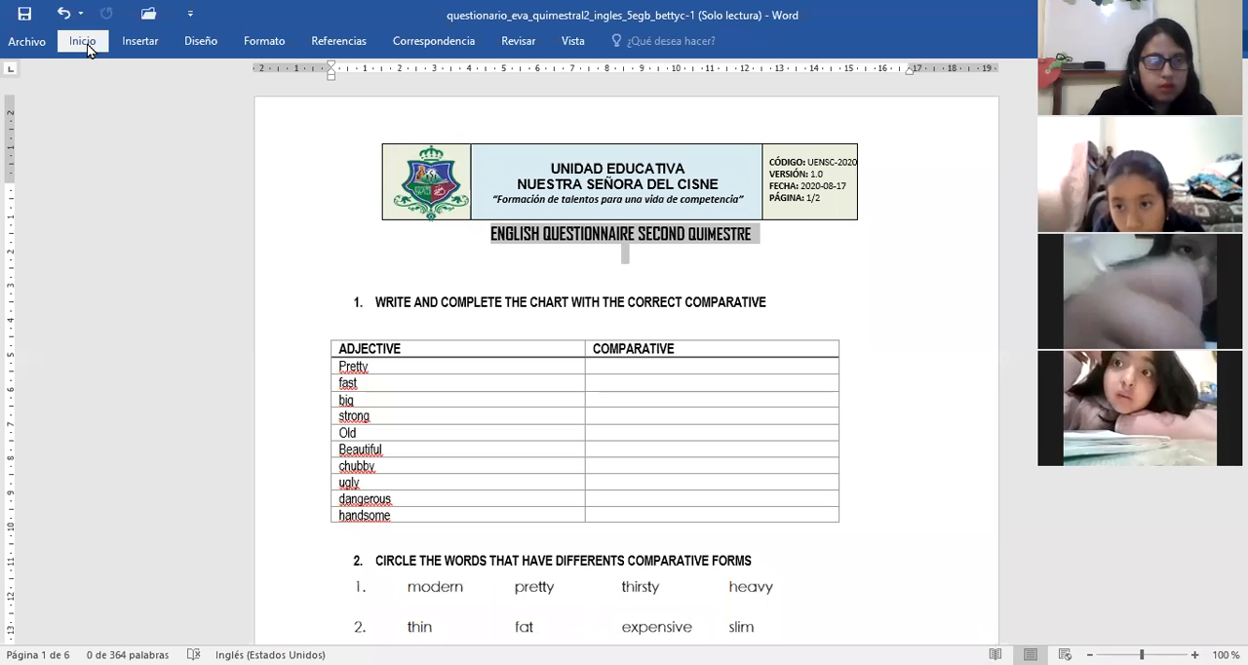
{"action": "left_click", "coordinate": [81, 41]}
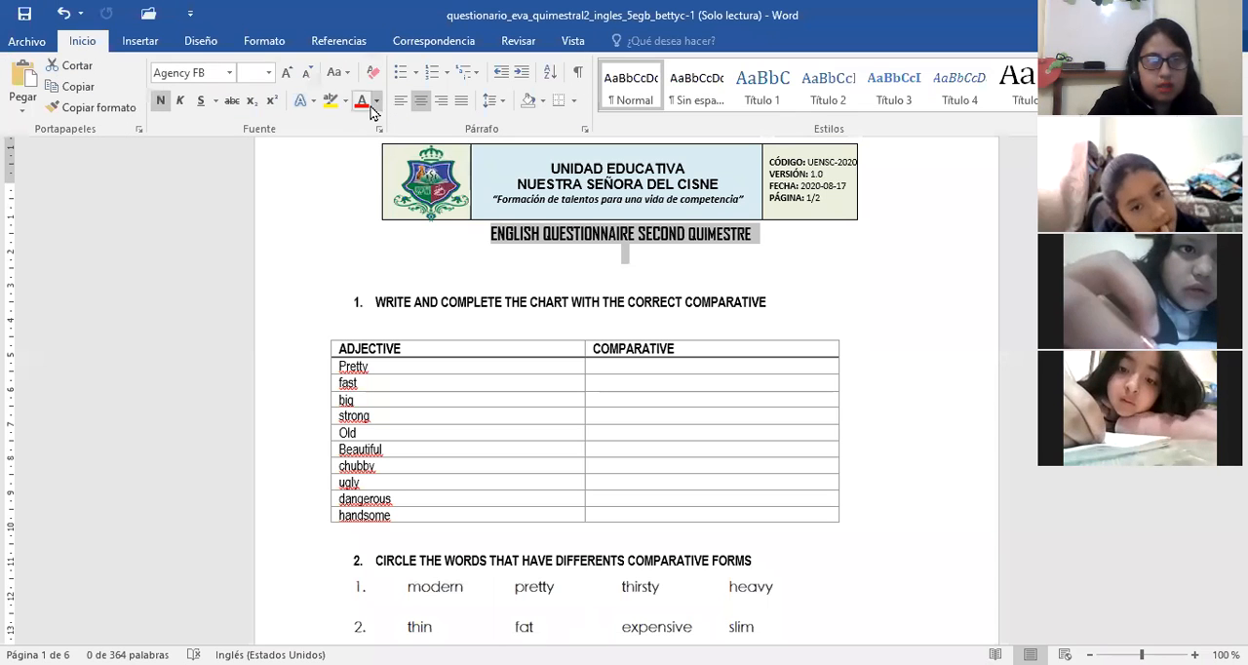
{"action": "left_click", "coordinate": [363, 102]}
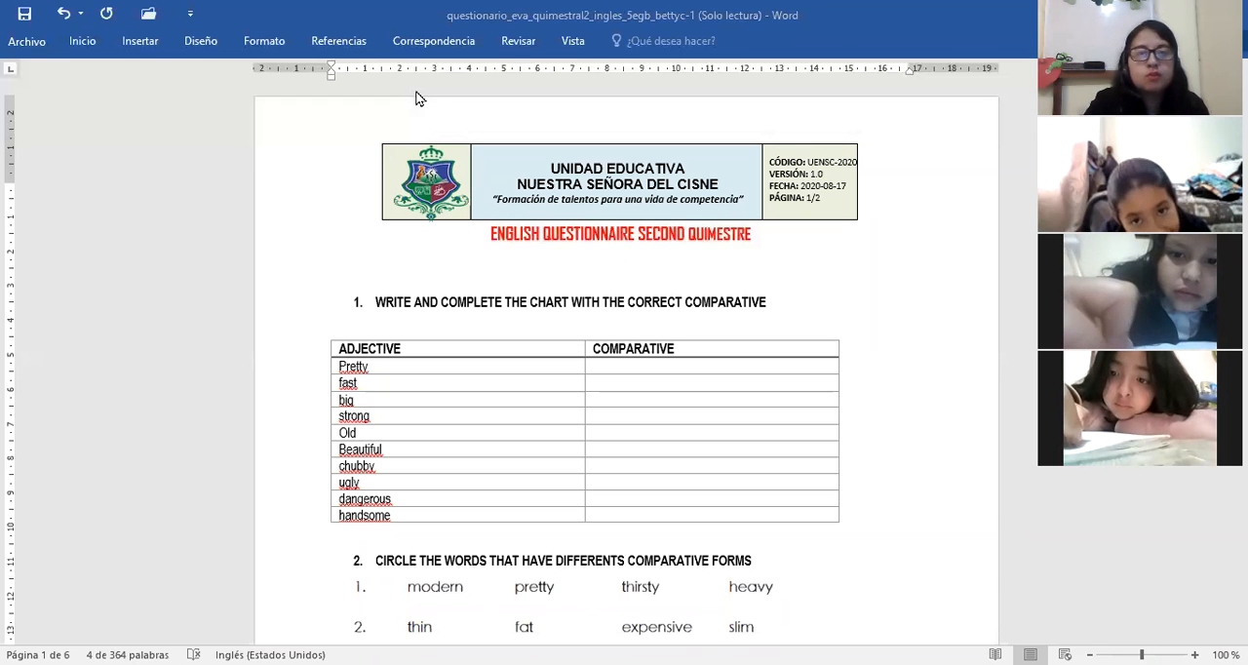
{"action": "mouse_move", "coordinate": [706, 193]}
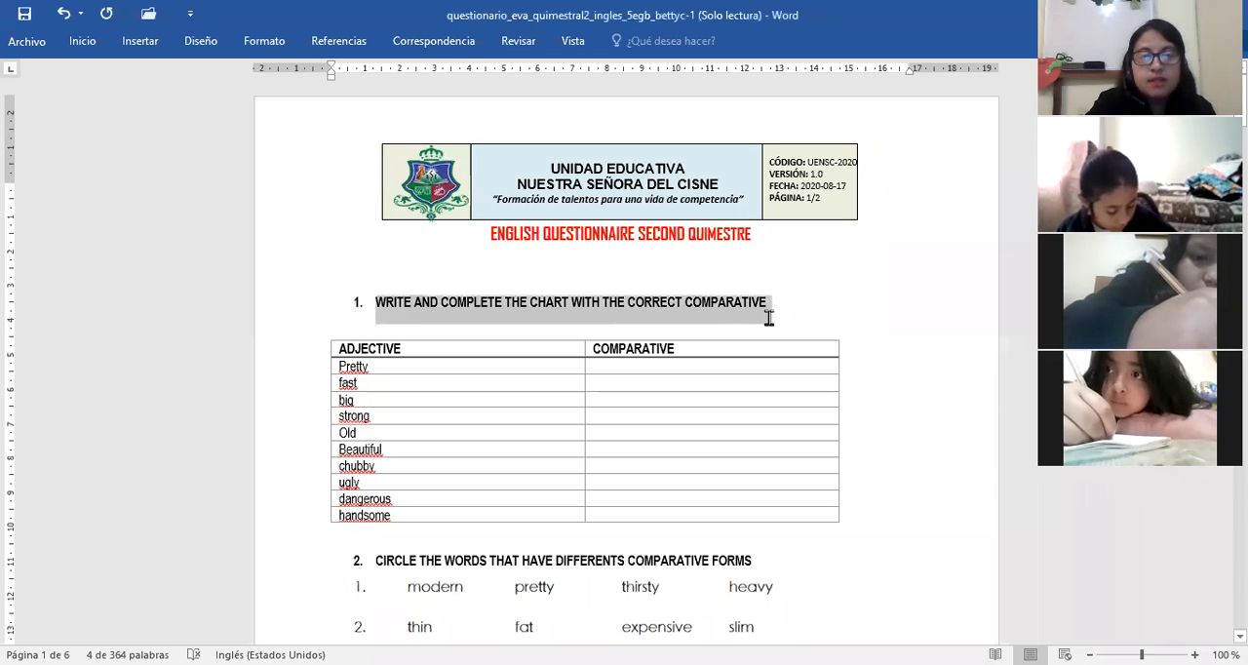
Step: Colour the exercise 1 heading 'Write and complete the chart' red to match the title
{"action": "left_click", "coordinate": [82, 41]}
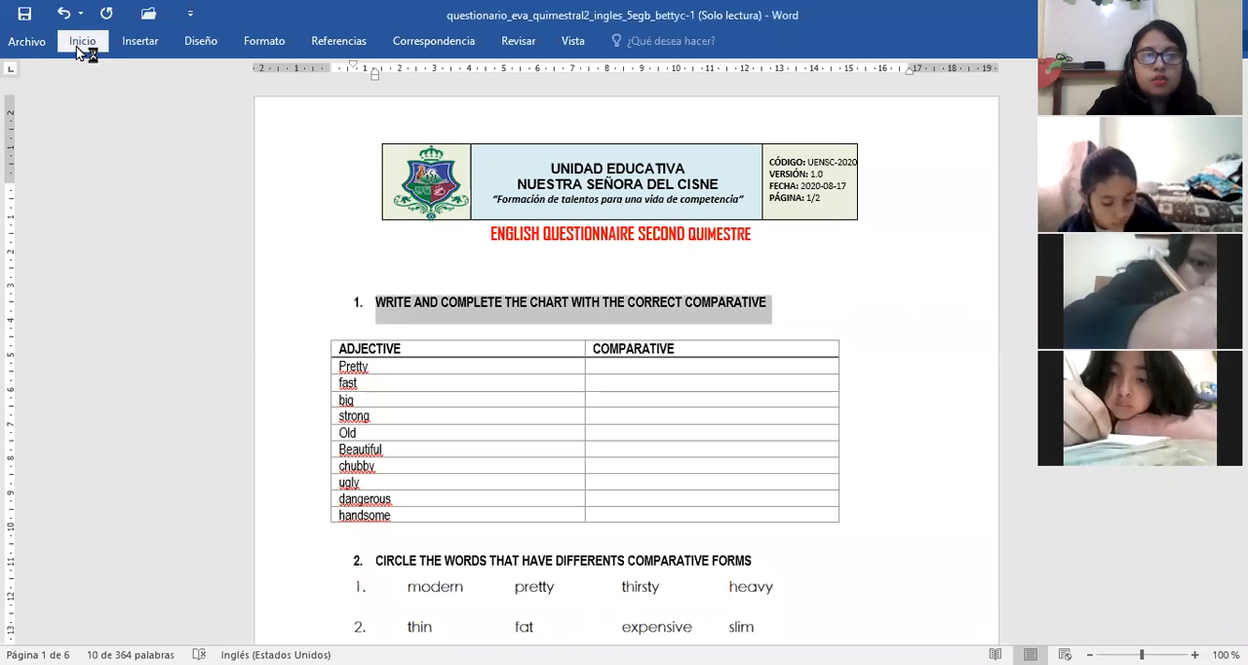
{"action": "left_click", "coordinate": [82, 41]}
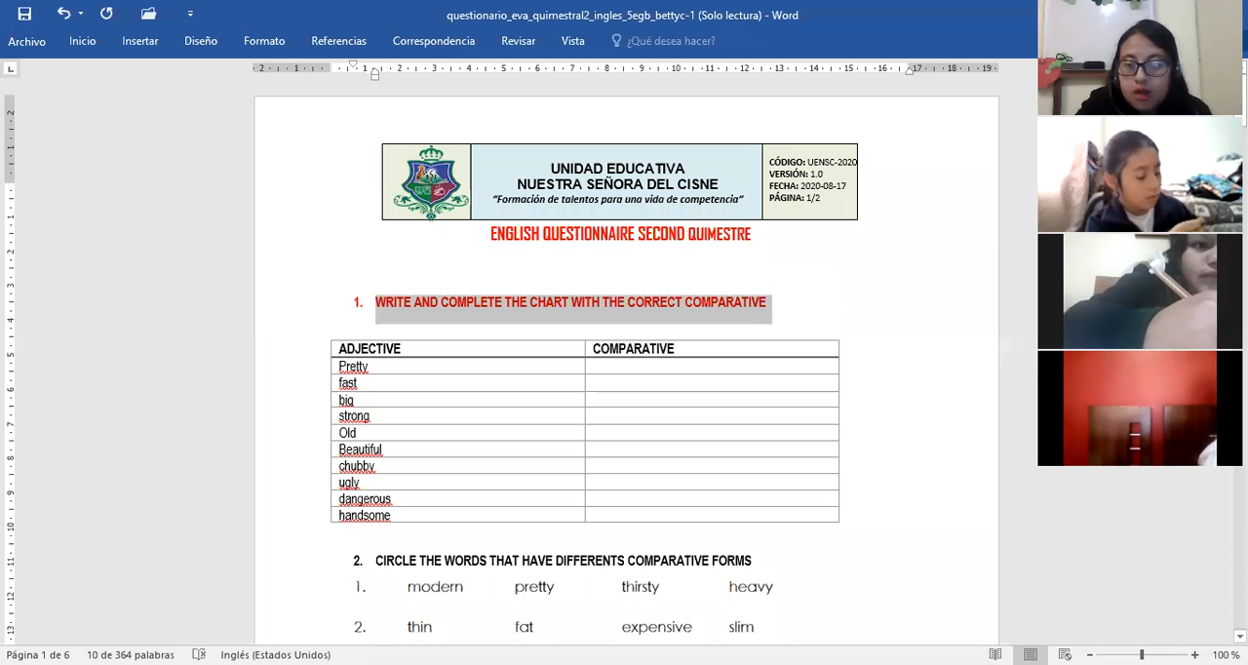
{"action": "scroll", "scroll_direction": "down", "scroll_amount": 3}
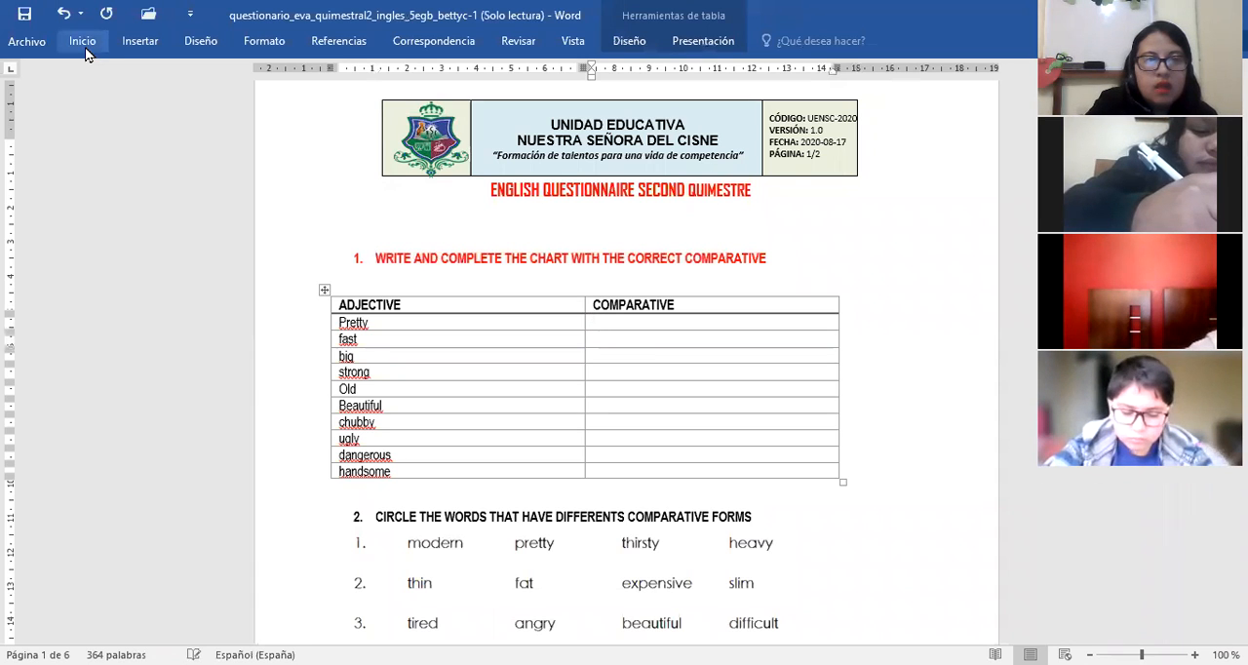
Step: Fill the comparative column with 'prettier' beside Pretty and 'faster' beside fast
{"action": "left_click", "coordinate": [82, 41]}
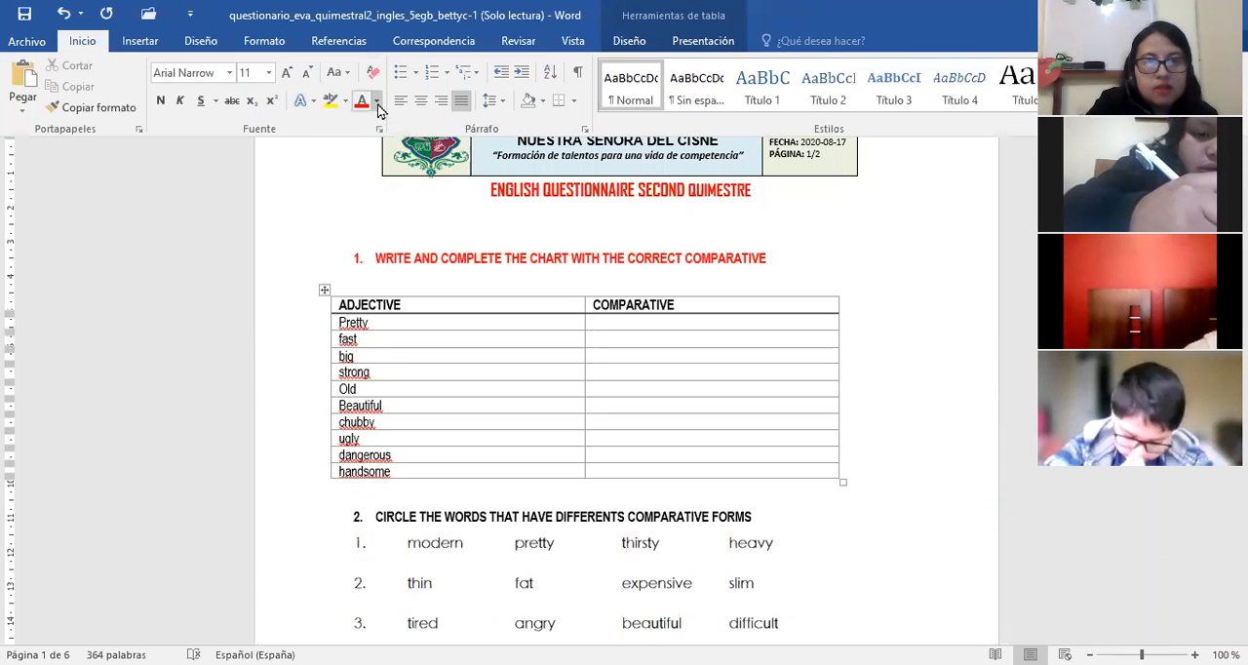
{"action": "left_click", "coordinate": [379, 102]}
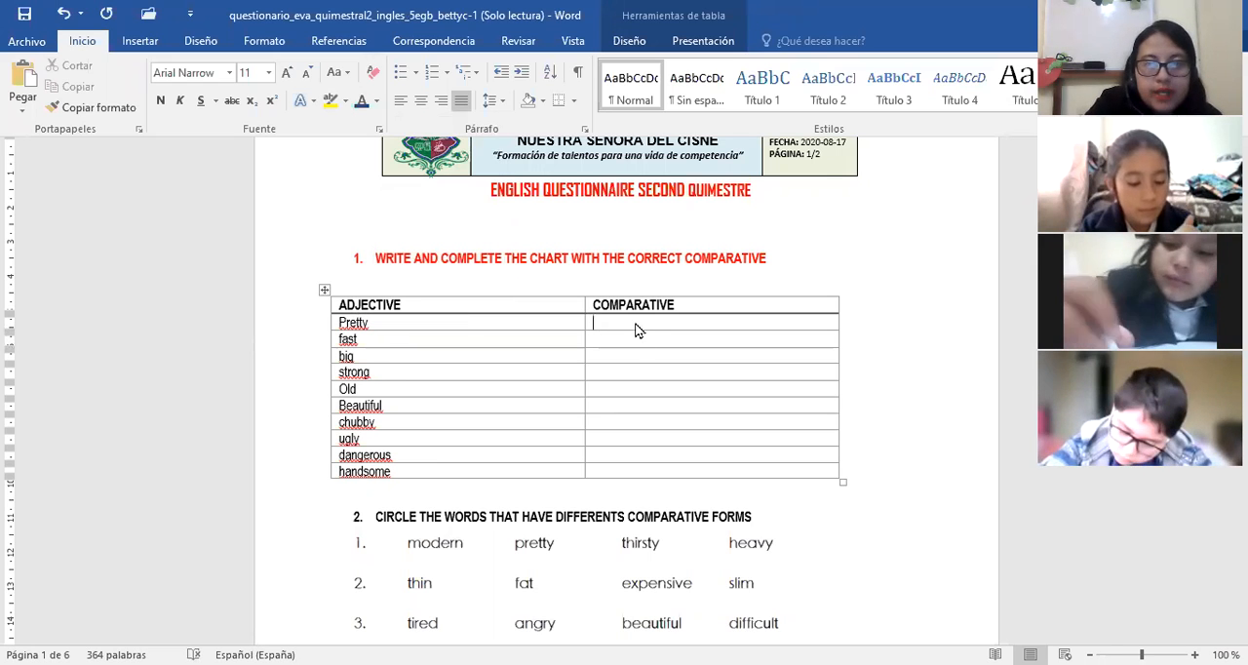
{"action": "type", "text": "P"}
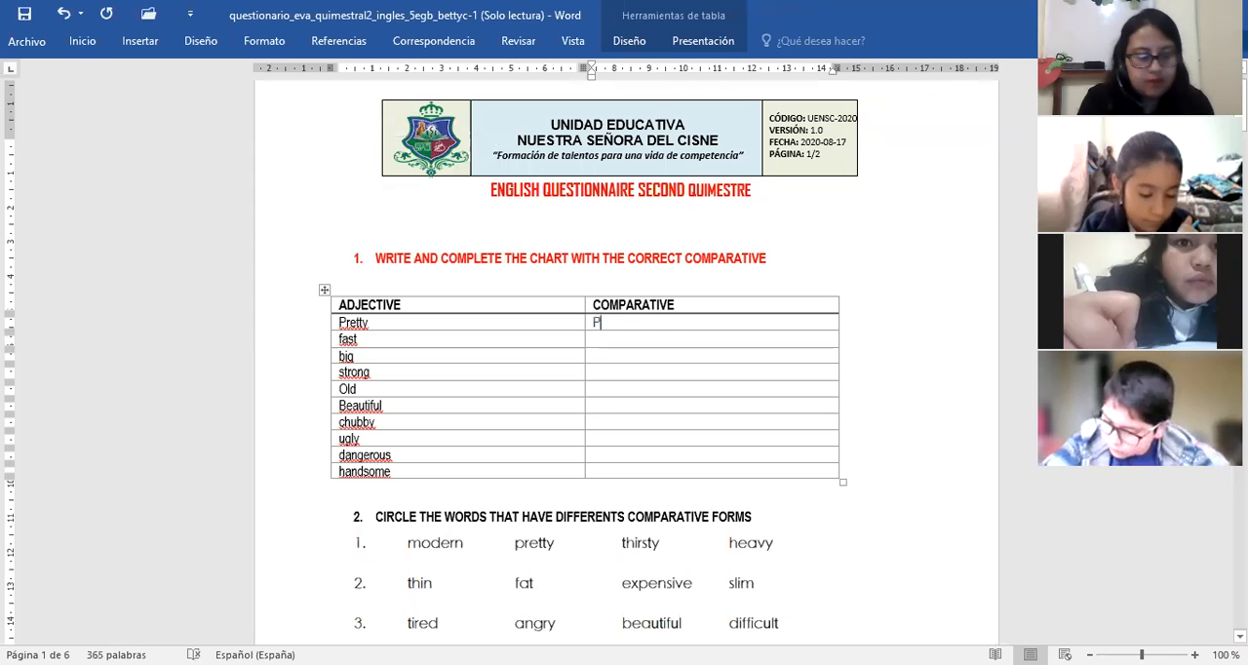
{"action": "type", "text": "prettier"}
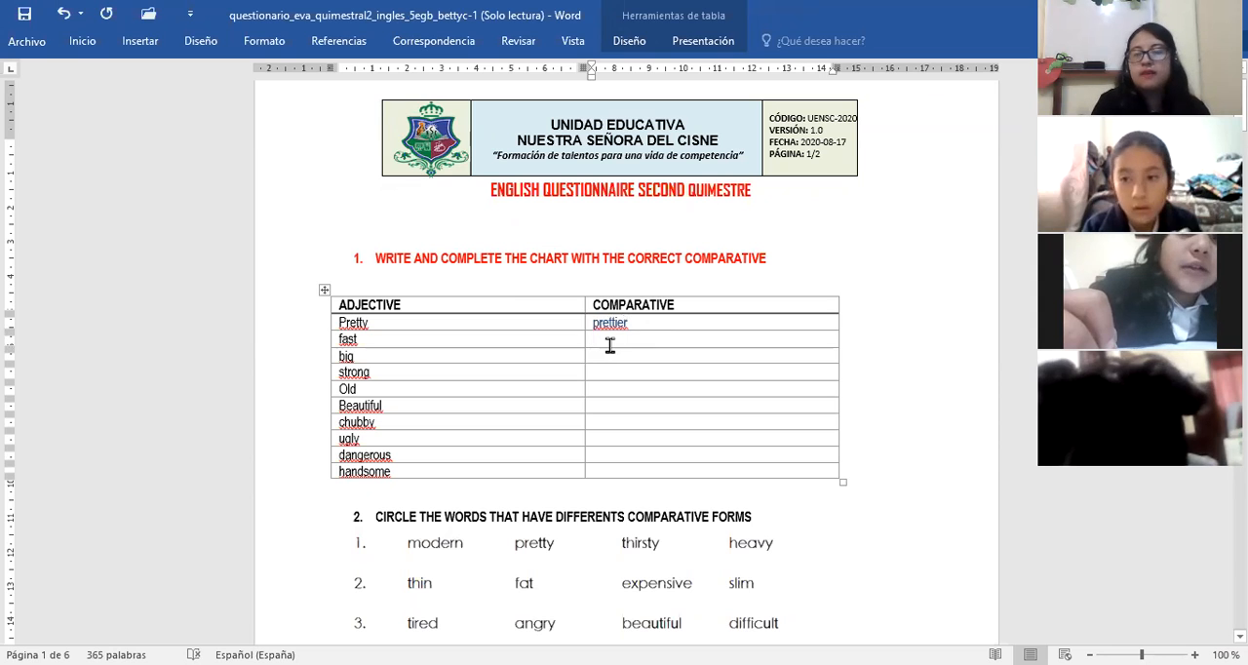
{"action": "type", "text": "faster"}
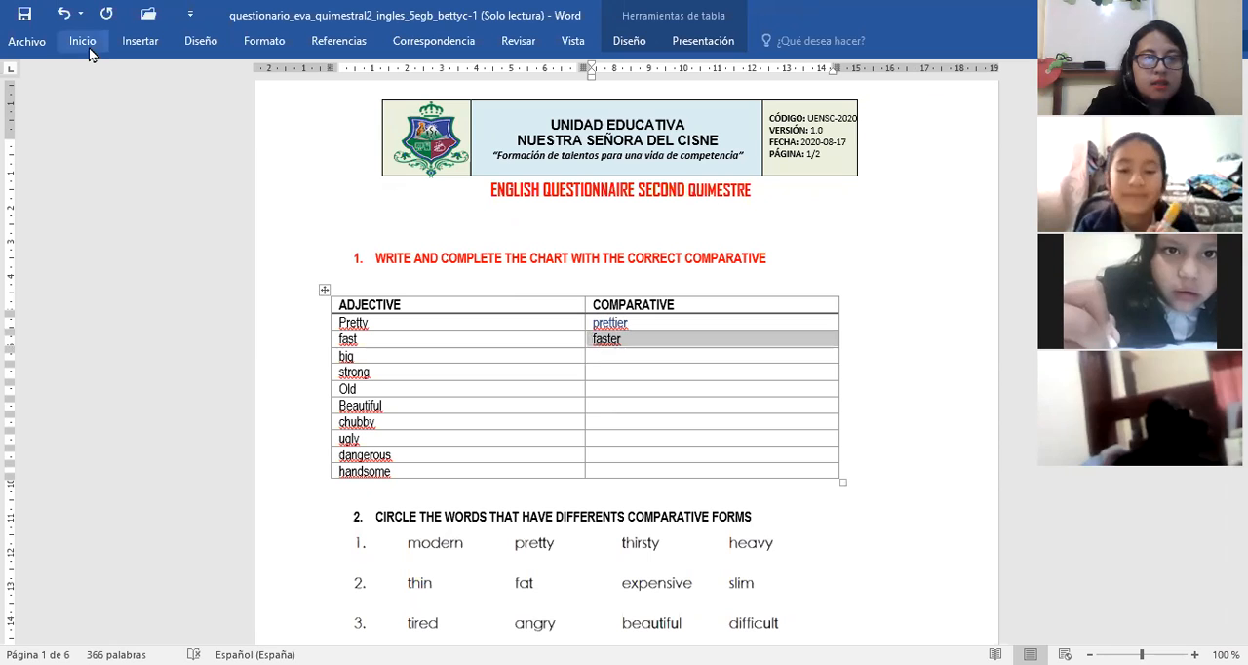
Step: Add 'bigger' in the comparative cell beside big
{"action": "left_click", "coordinate": [82, 41]}
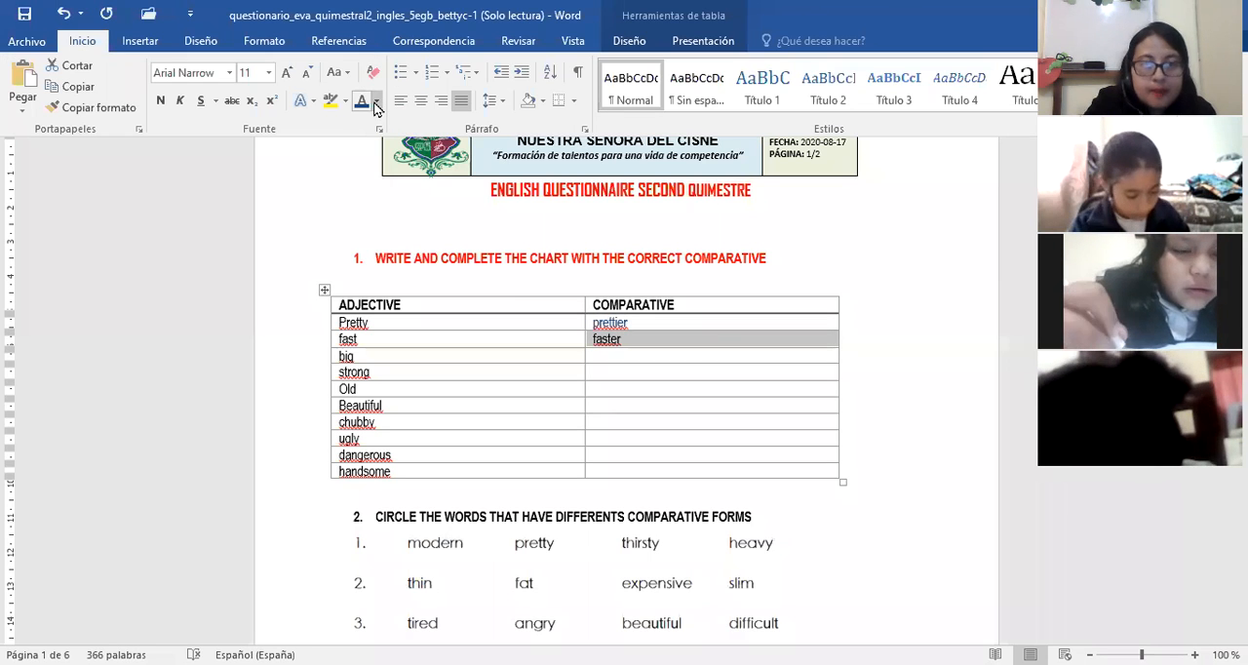
{"action": "left_click", "coordinate": [378, 102]}
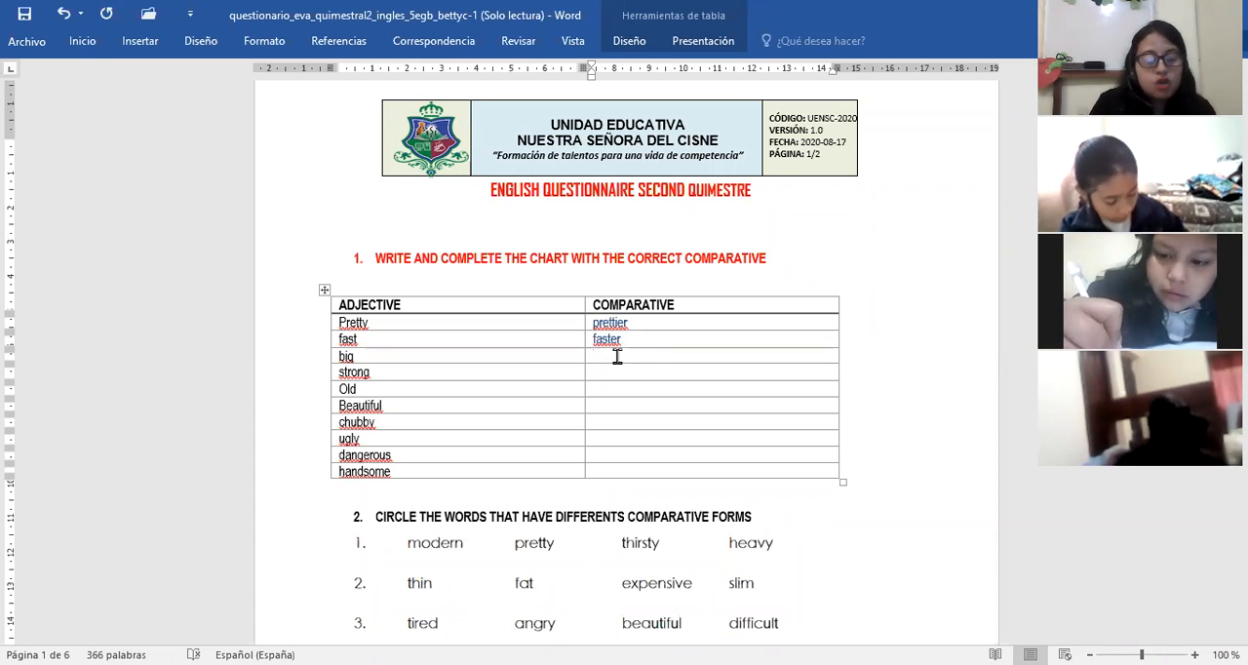
{"action": "left_click", "coordinate": [599, 355]}
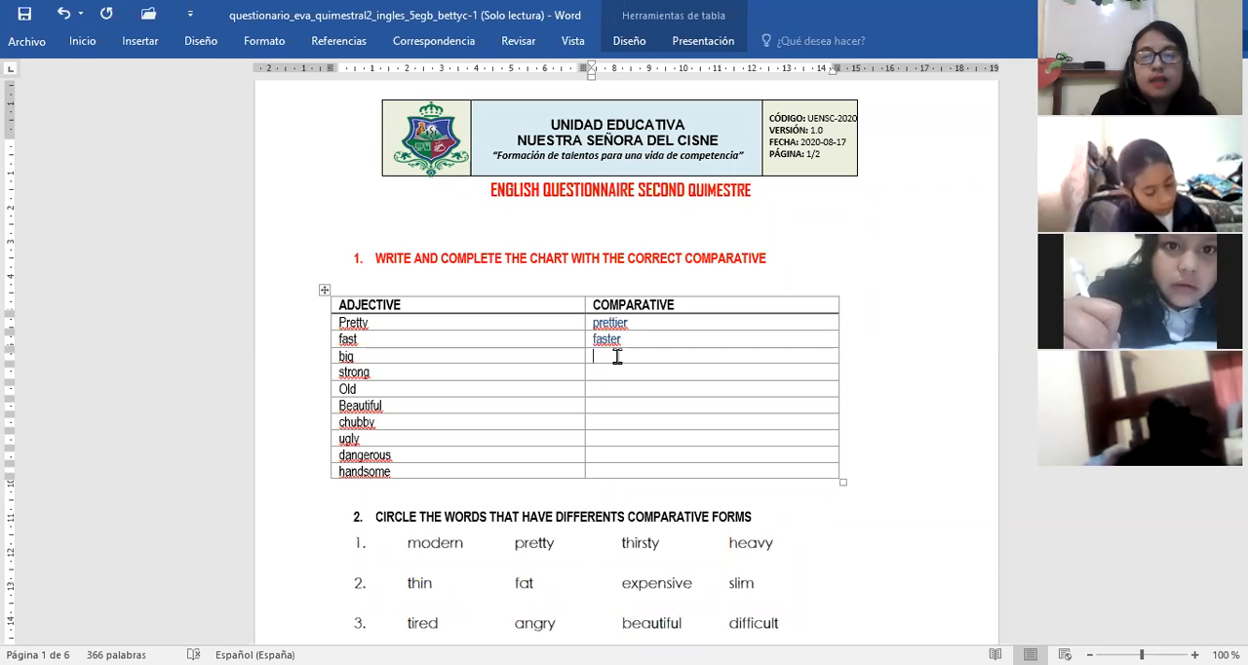
{"action": "type", "text": "b"}
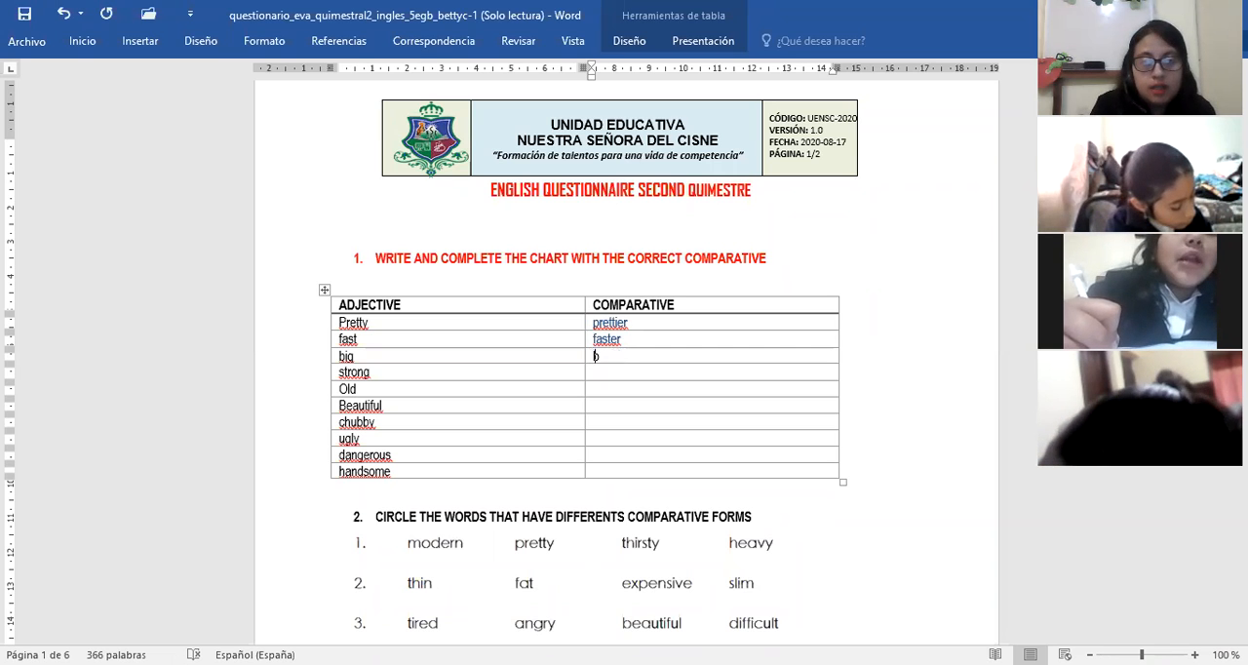
{"action": "type", "text": "bigger"}
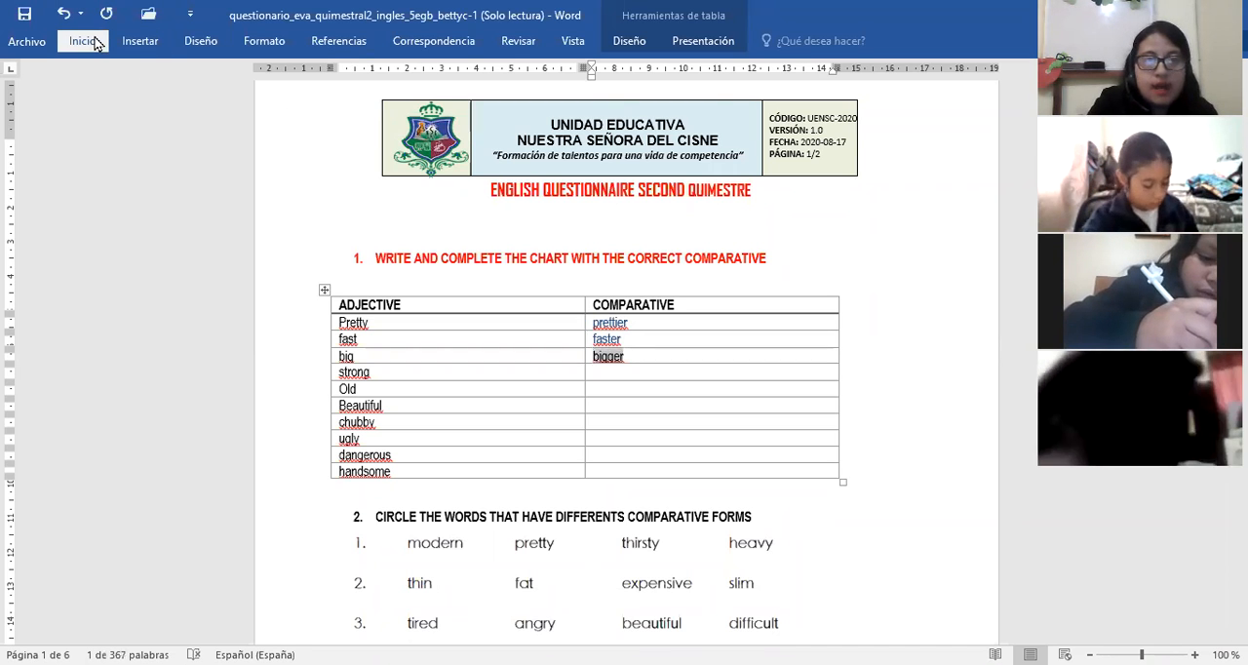
Step: Add 'Stronger' beside strong and 'older' beside Old in the chart
{"action": "left_click", "coordinate": [377, 101]}
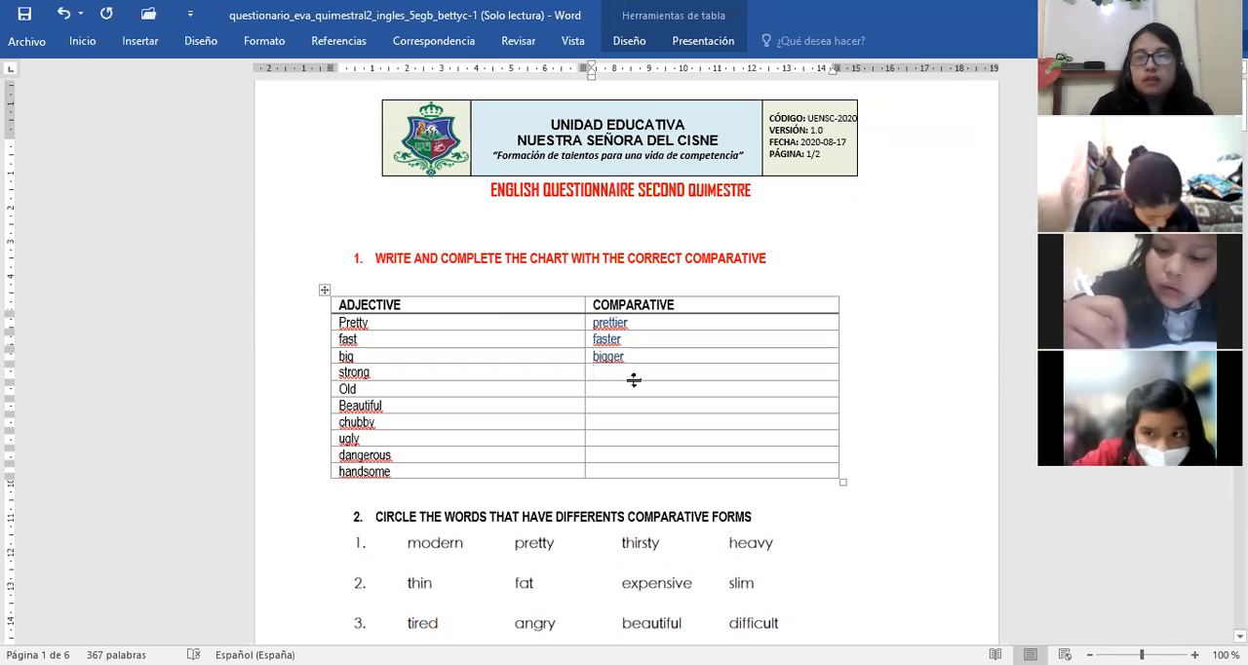
{"action": "type", "text": "st"}
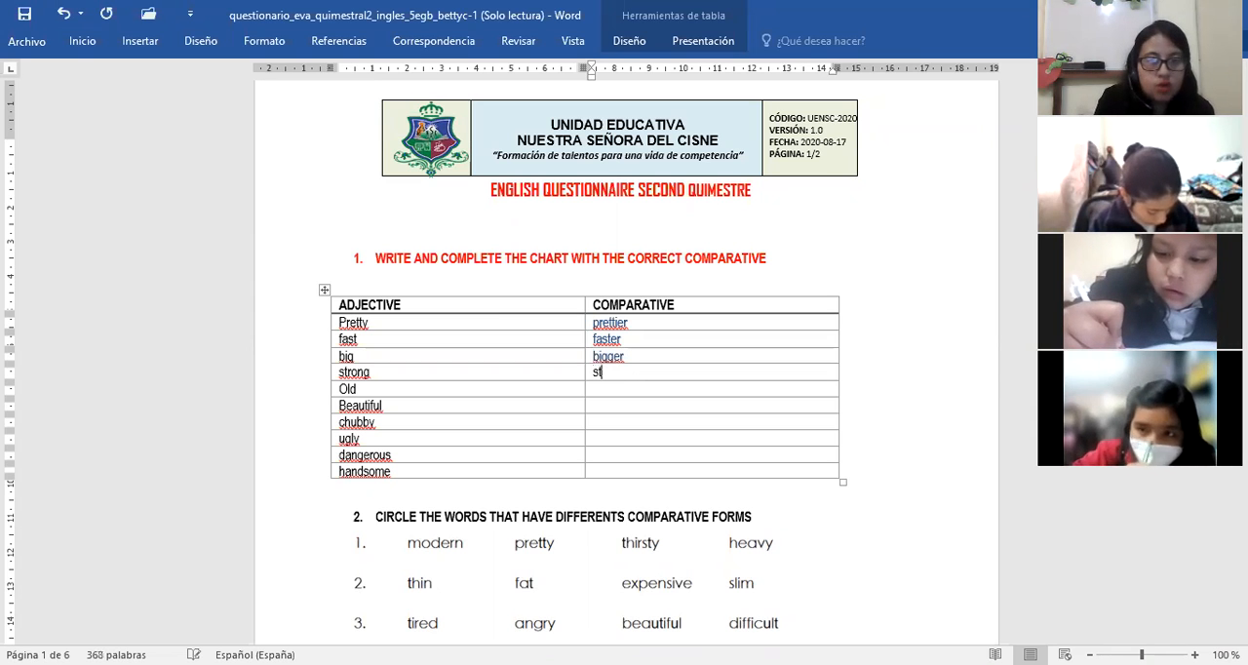
{"action": "type", "text": "ronger"}
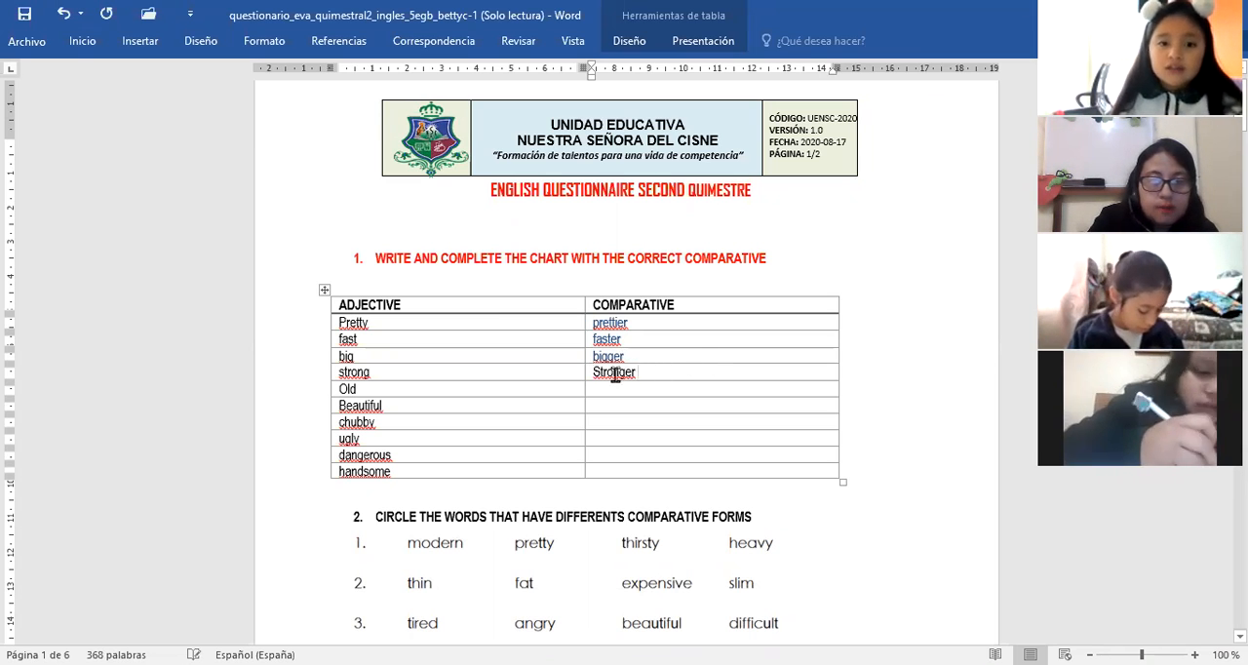
{"action": "double_click", "coordinate": [613, 373]}
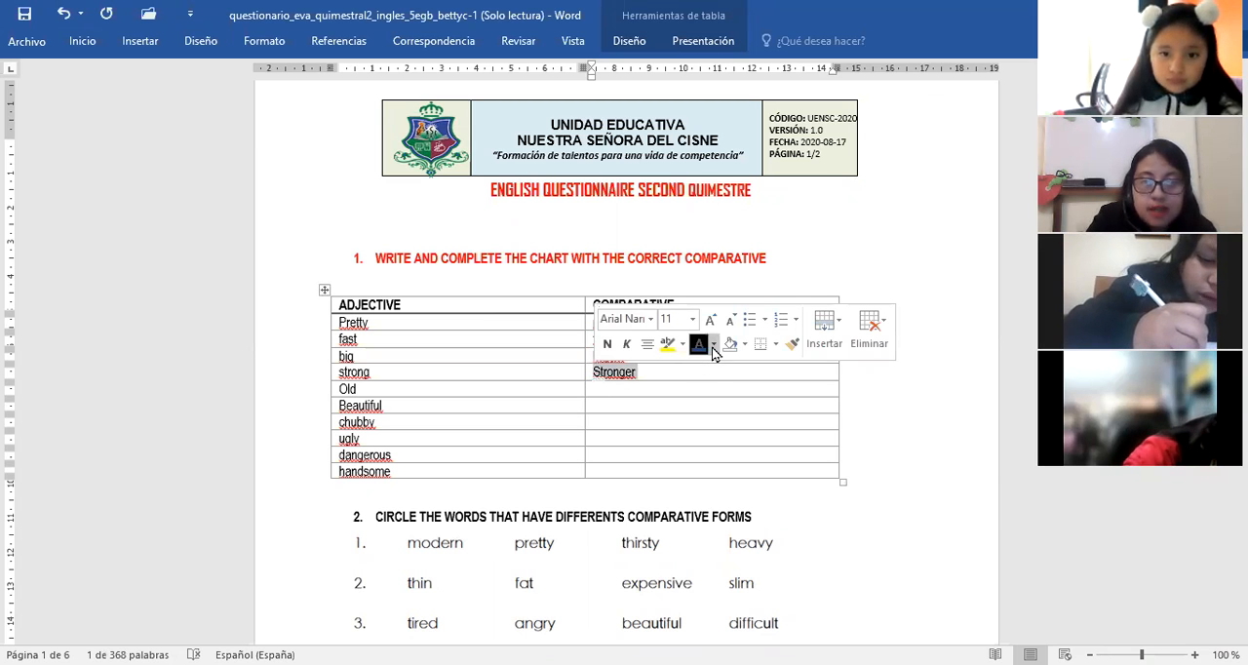
{"action": "left_click", "coordinate": [714, 344]}
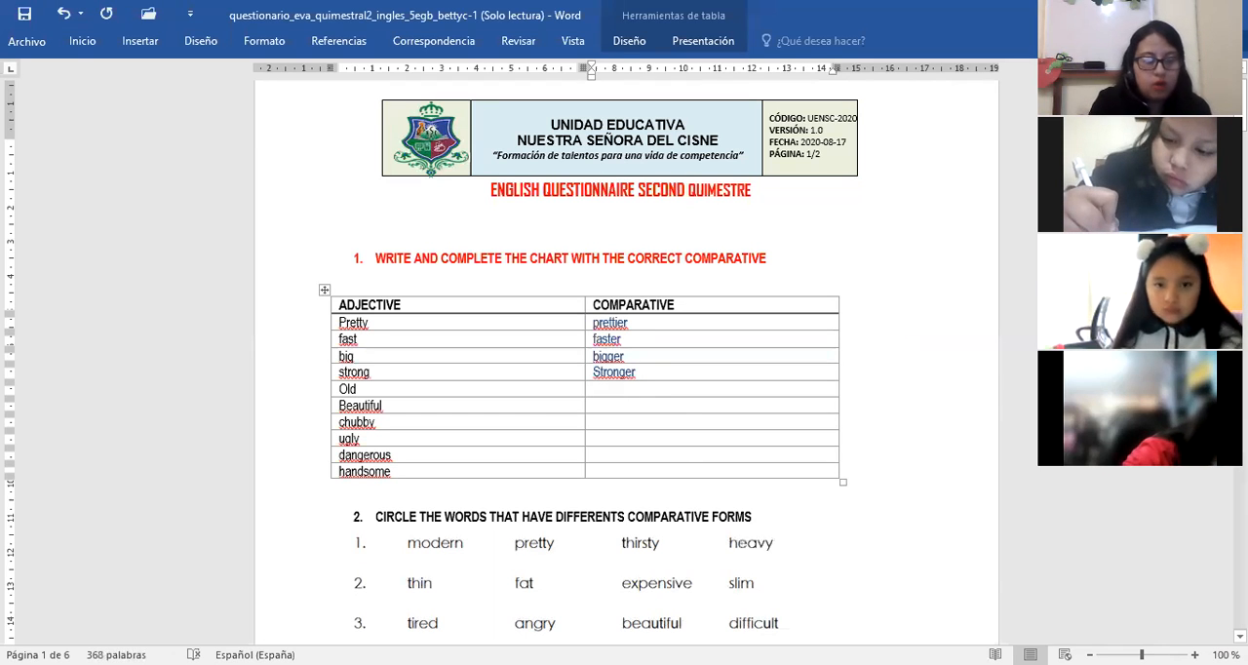
{"action": "type", "text": "oldr"}
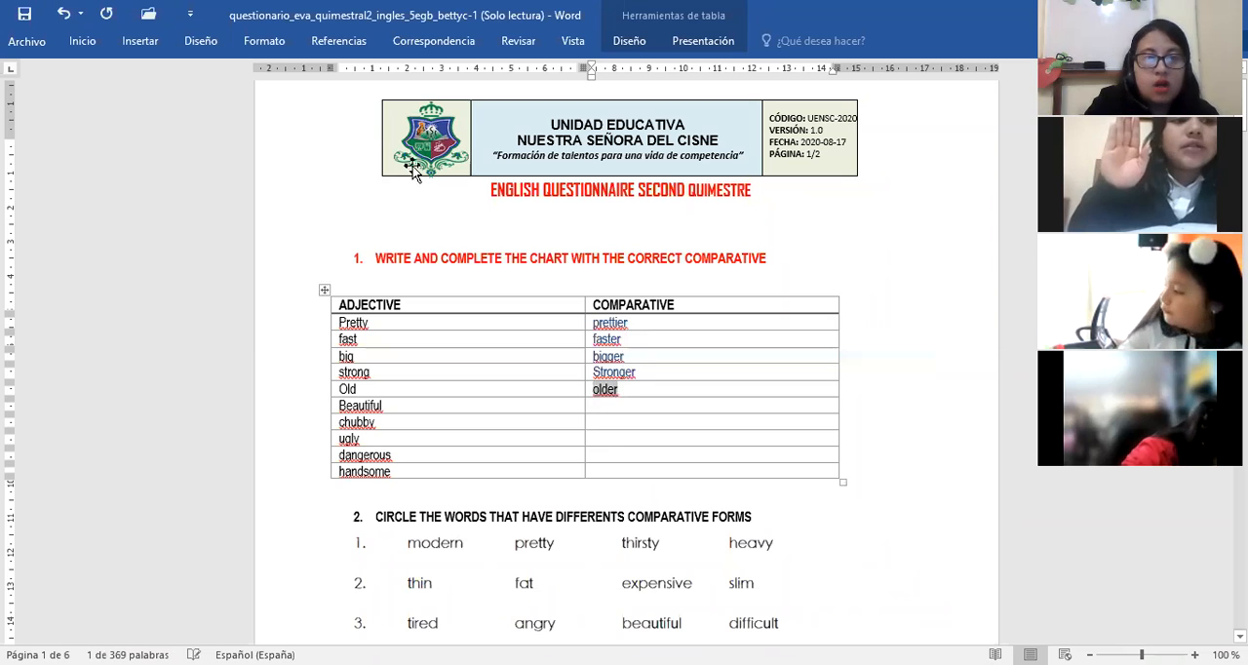
{"action": "left_click", "coordinate": [82, 39]}
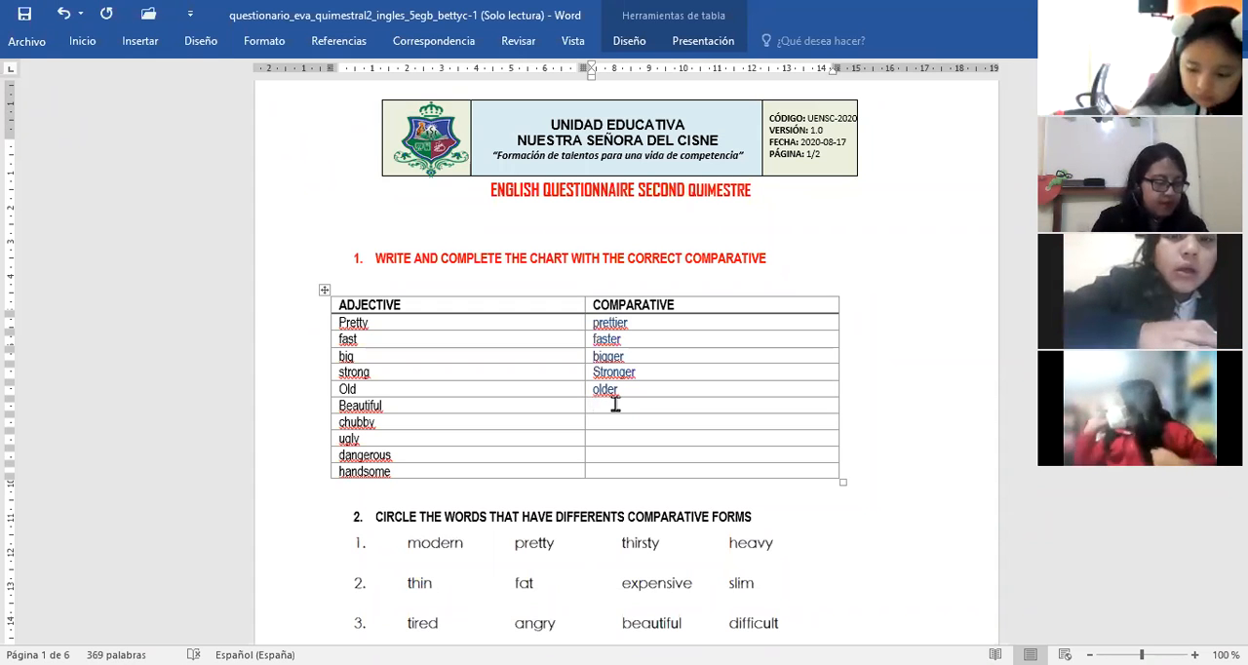
Step: Add 'More beautiful' beside Beautiful and 'chubbier' beside chubby
{"action": "type", "text": "m"}
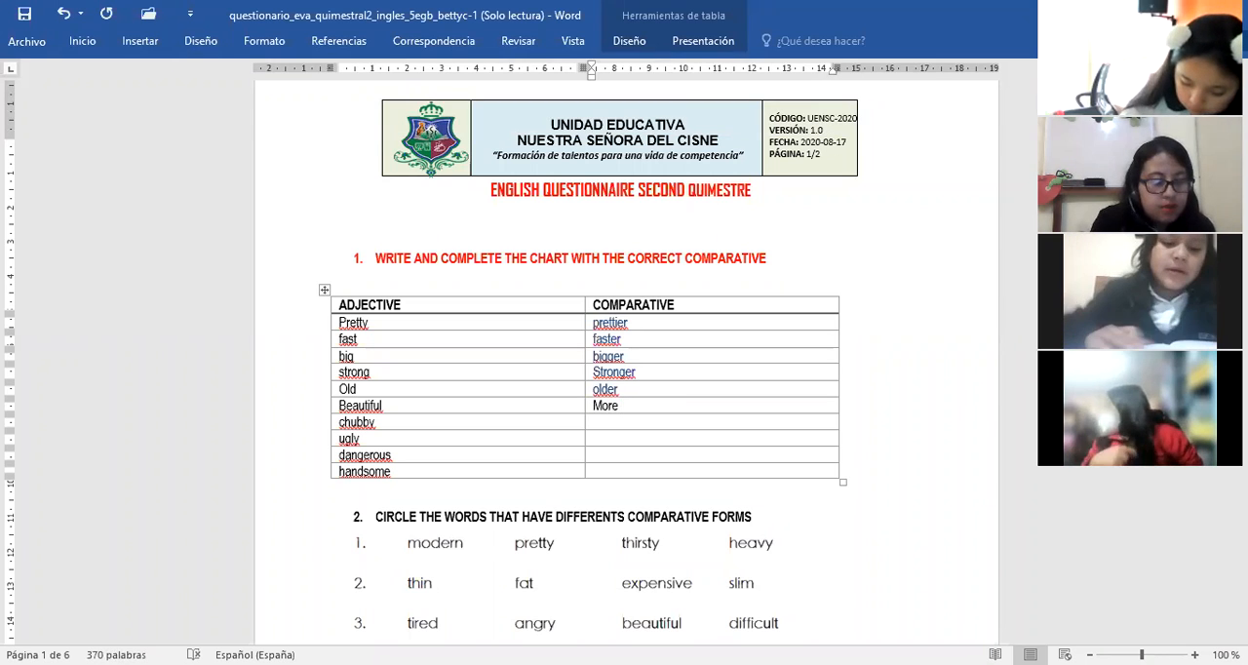
{"action": "type", "text": "beautiful"}
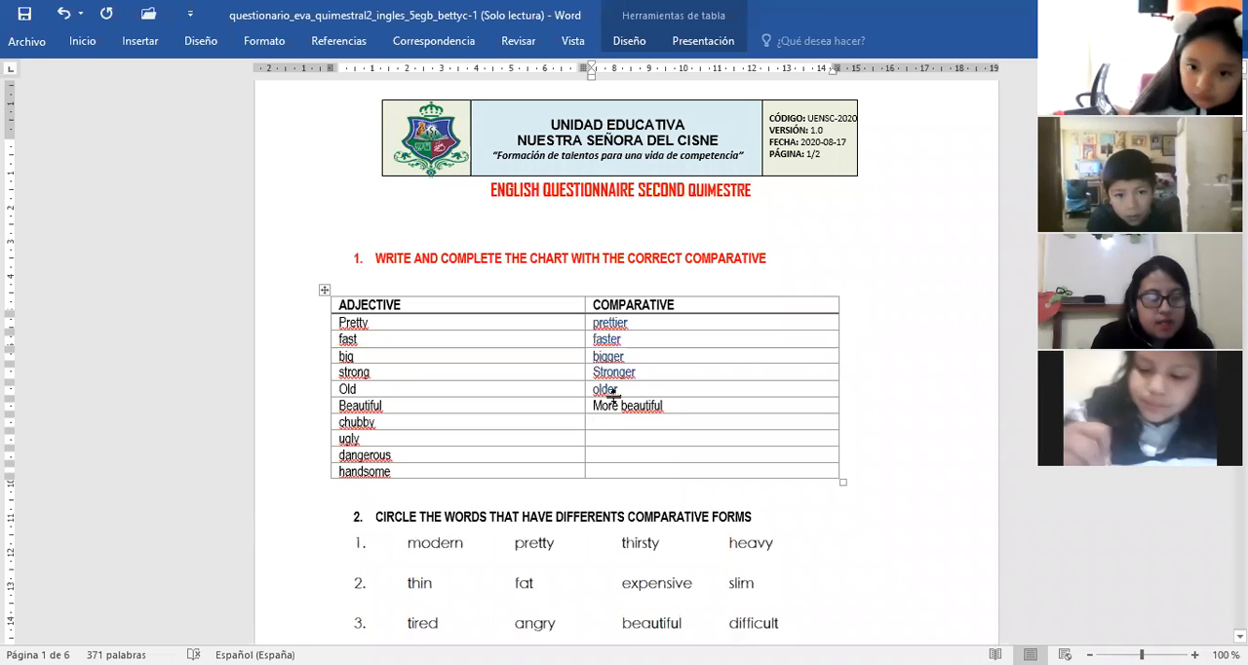
{"action": "type", "text": "chubb"}
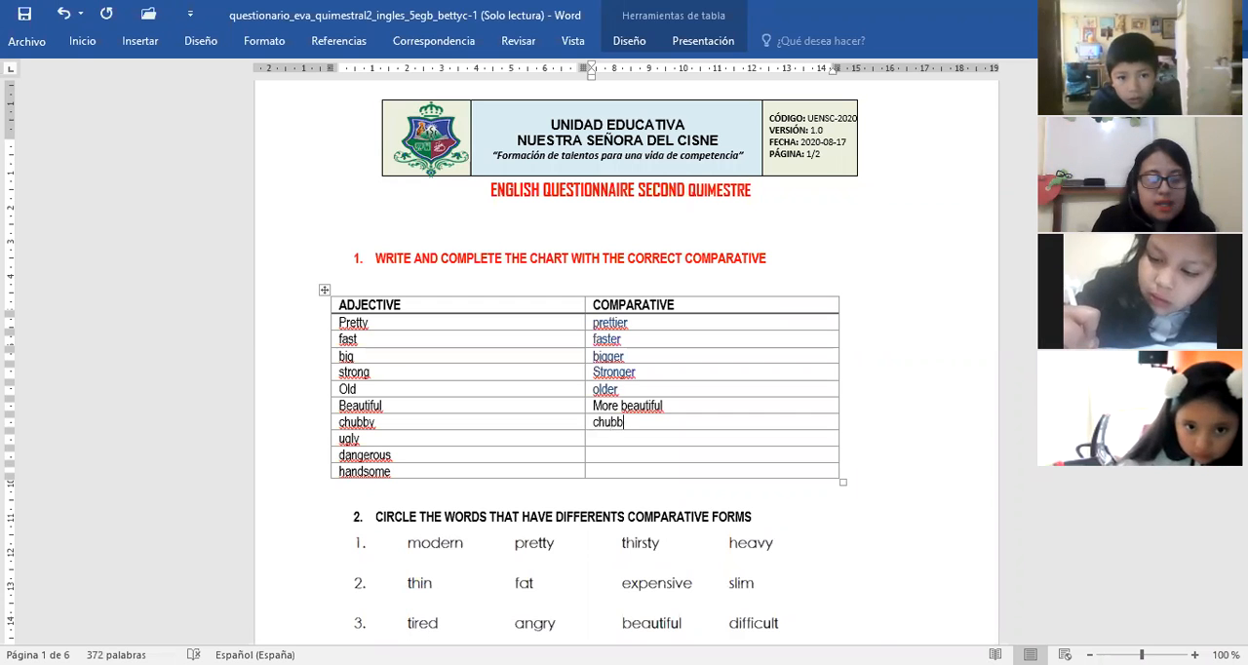
{"action": "type", "text": "ier"}
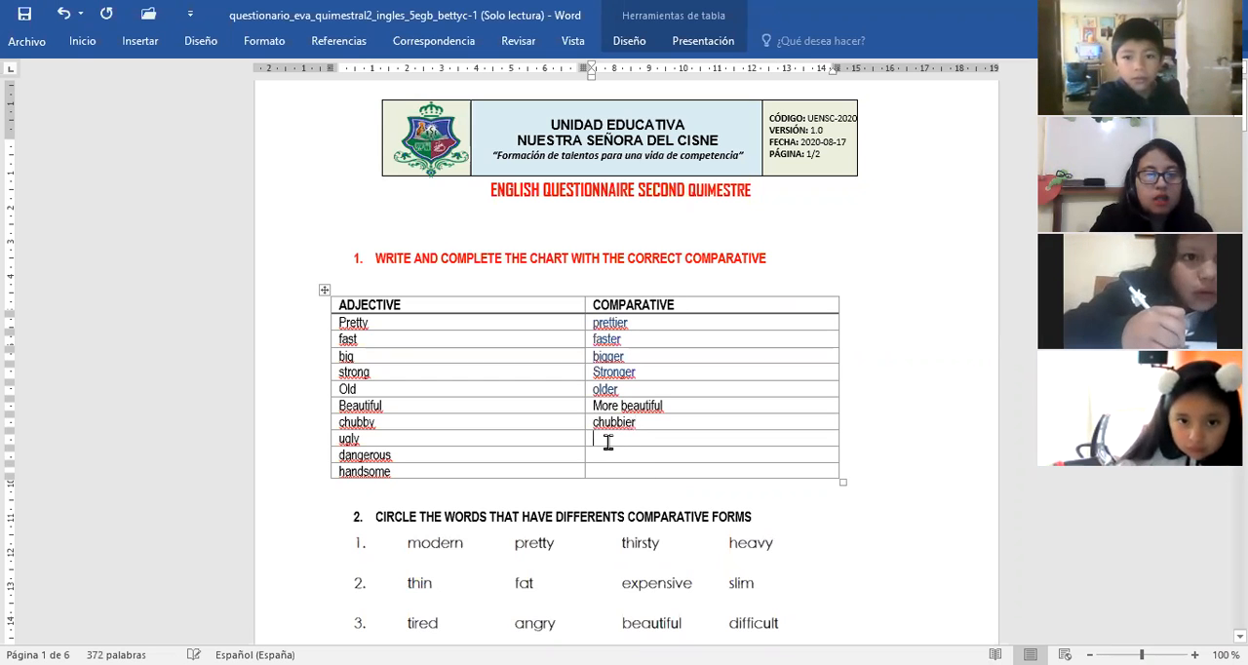
Step: Complete the chart with 'uglier', 'More dangerous' and 'More handsome'
{"action": "type", "text": "uglier"}
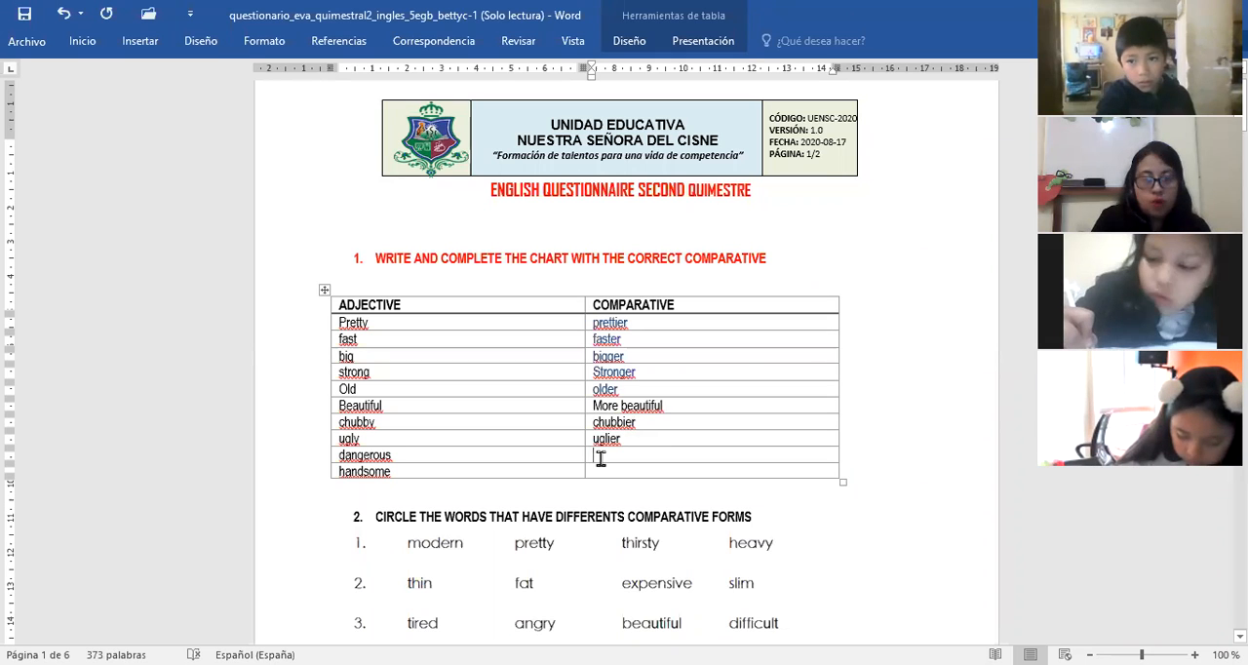
{"action": "type", "text": "More"}
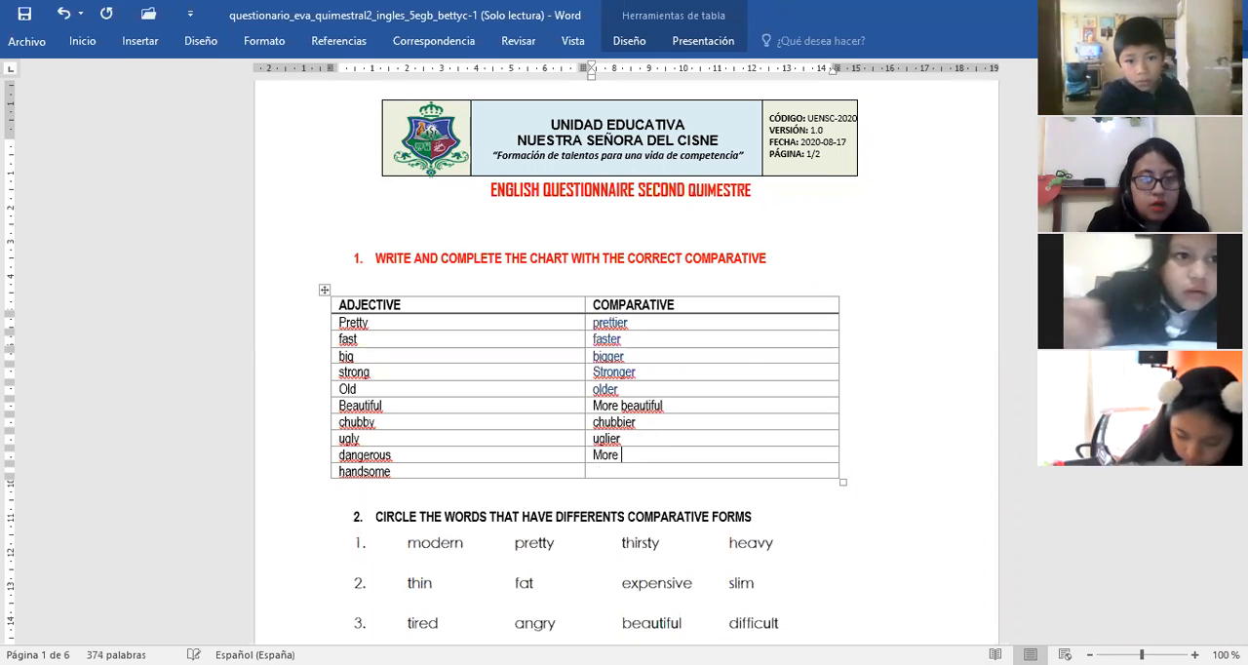
{"action": "type", "text": "danger"}
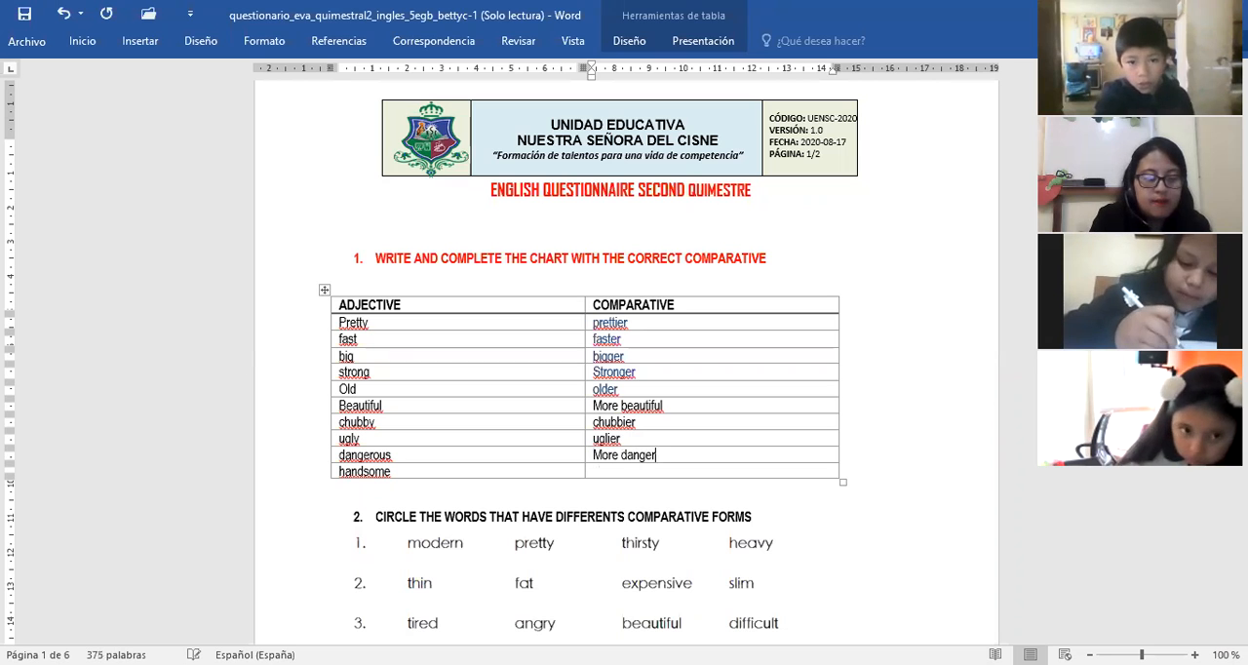
{"action": "type", "text": "ous"}
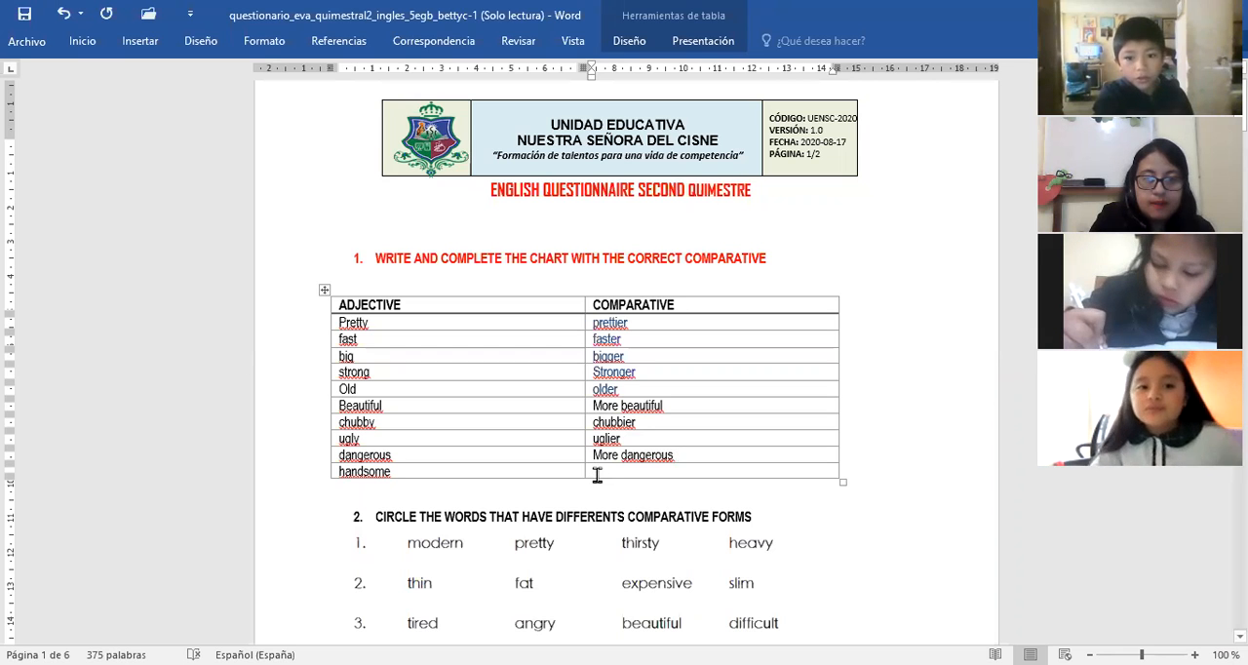
{"action": "type", "text": "mo"}
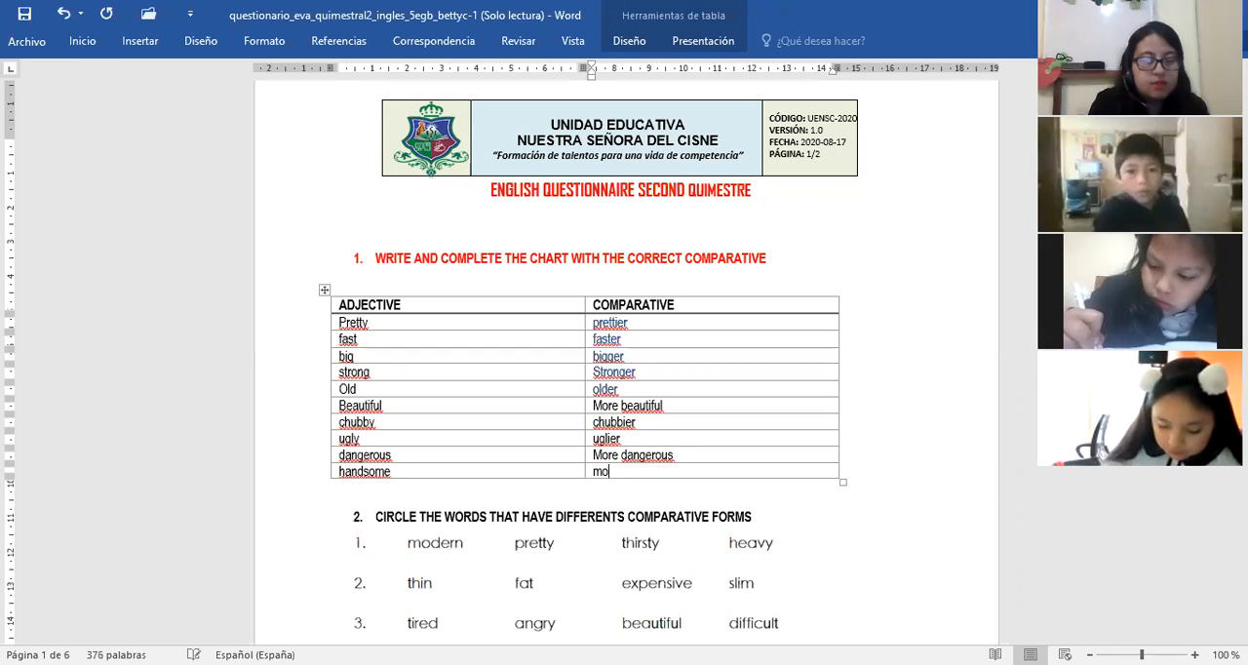
{"action": "type", "text": "More"}
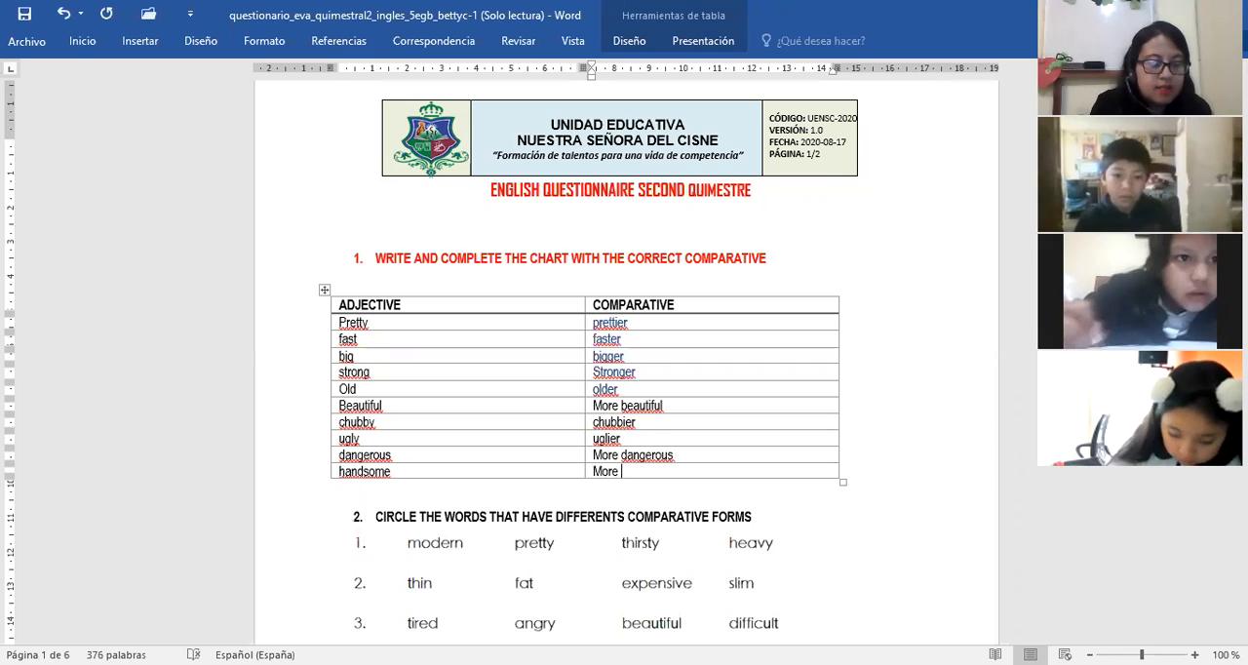
{"action": "type", "text": "handsome"}
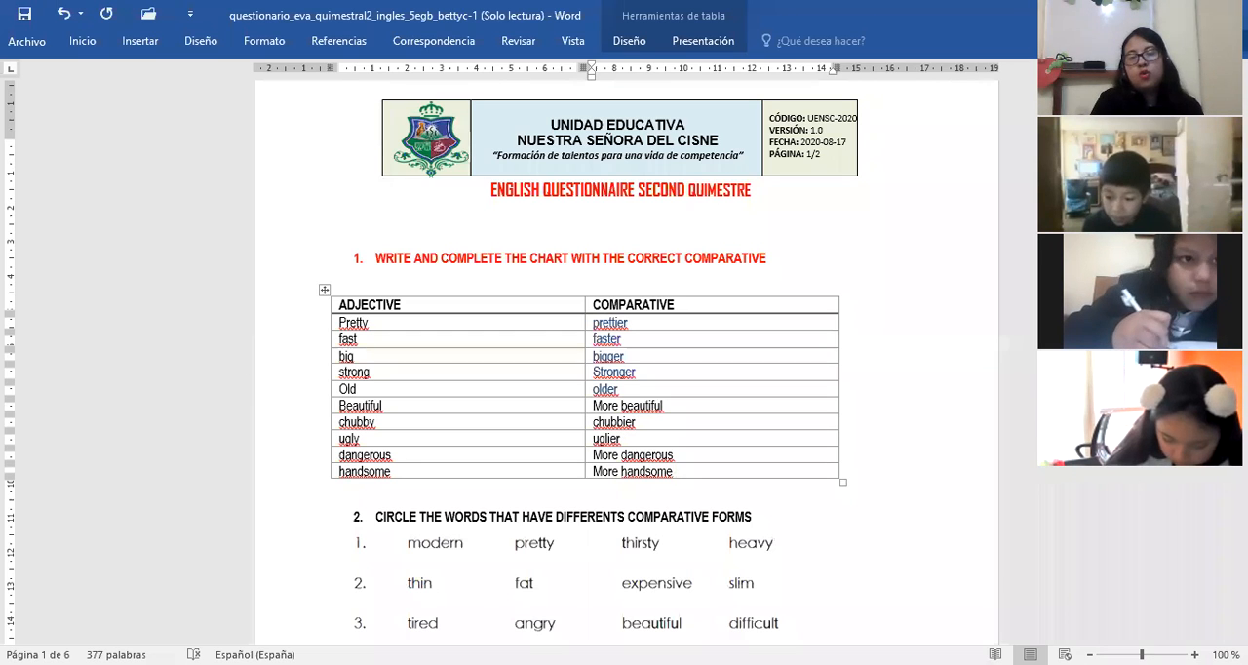
{"action": "left_click", "coordinate": [672, 472]}
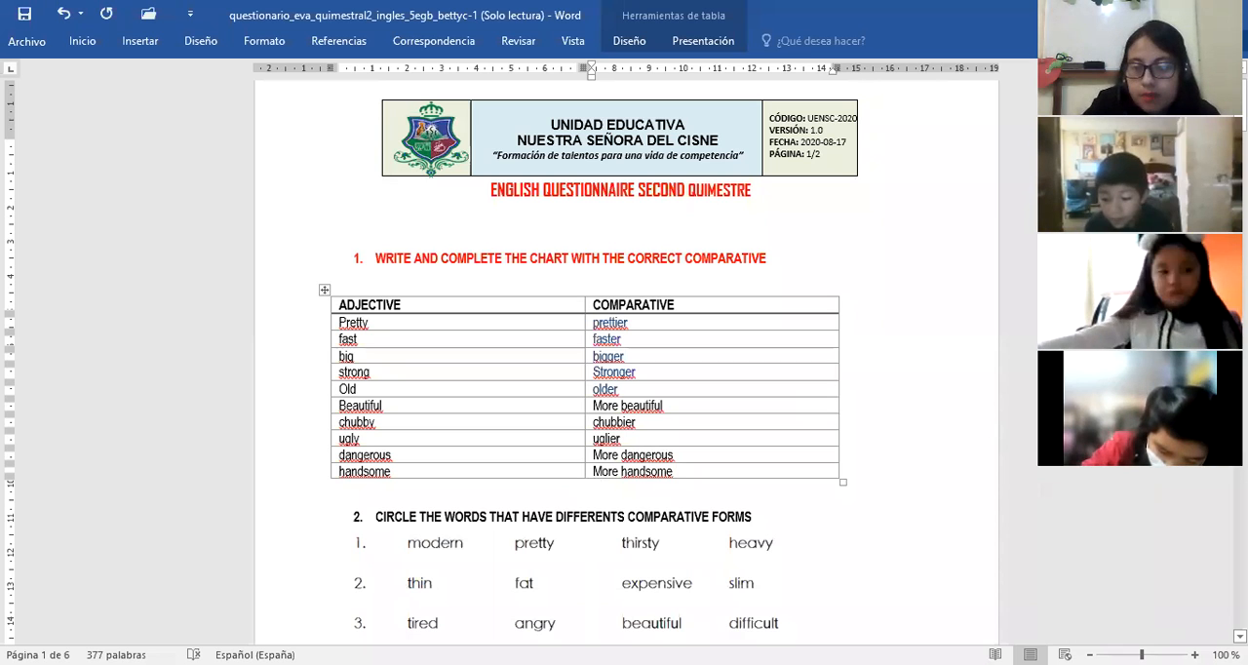
Step: Scroll down to show all of exercise 2 and the exercise 3 heading
{"action": "scroll", "scroll_direction": "down", "scroll_amount": 3}
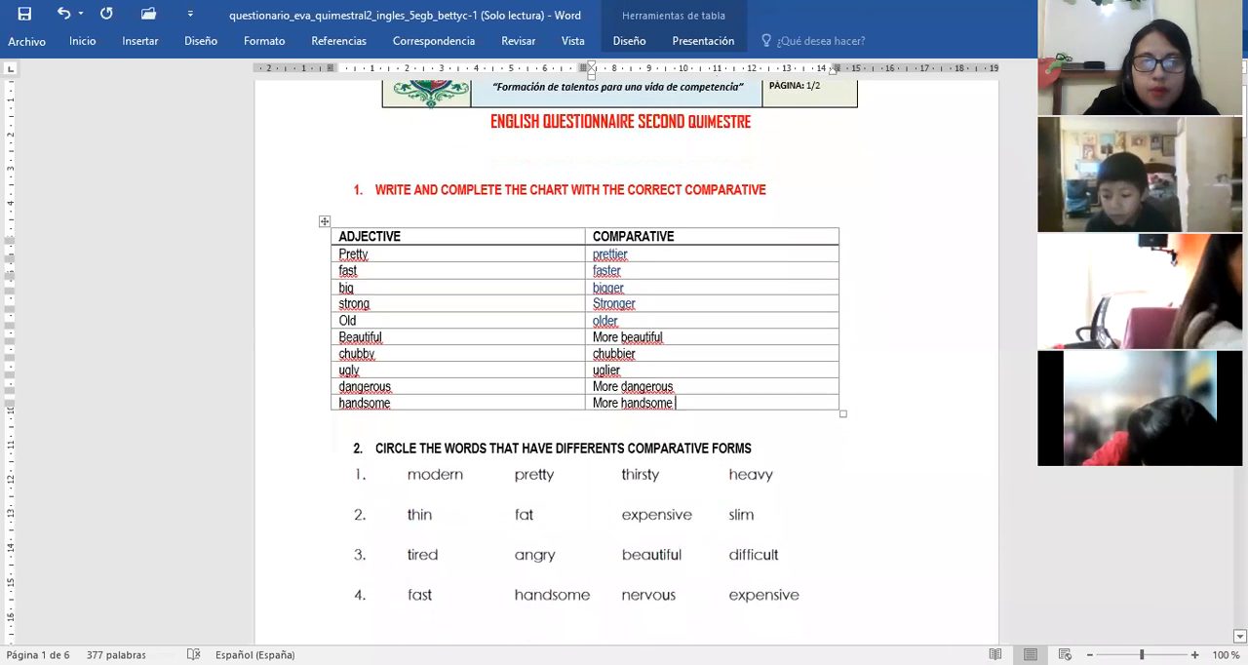
{"action": "scroll", "scroll_direction": "down", "scroll_amount": 3}
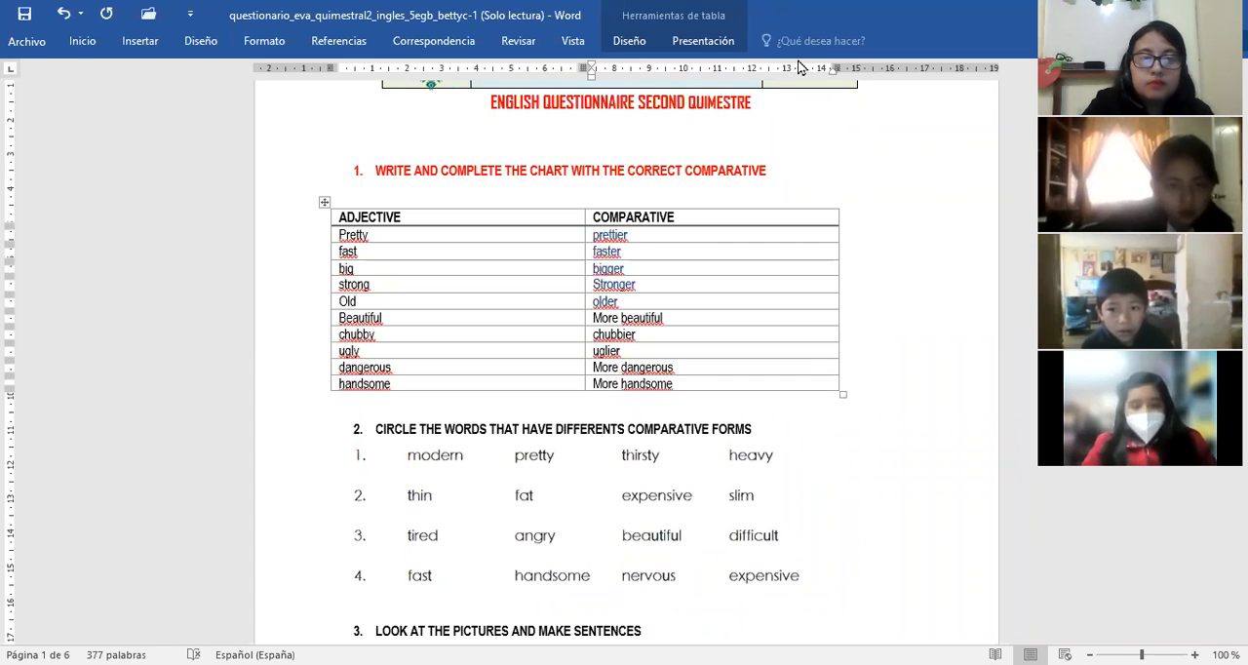
Step: Draw red unfilled ovals around 'modern' and 'expensive' in exercise 2
{"action": "left_click", "coordinate": [671, 384]}
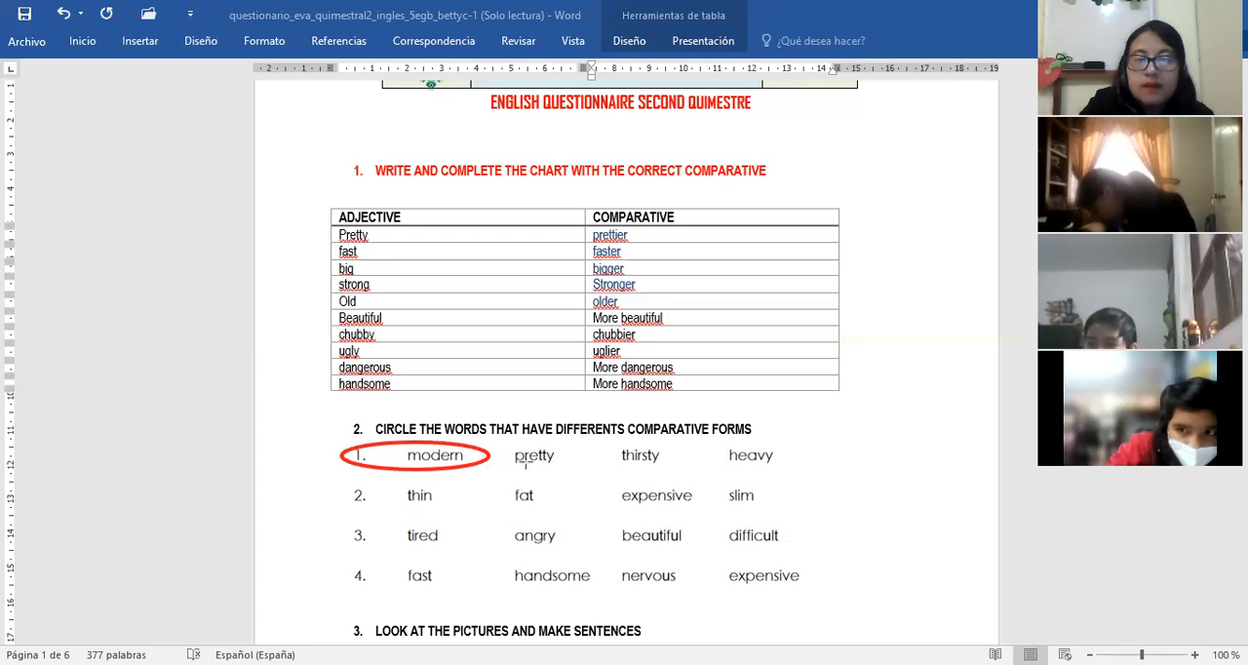
{"action": "mouse_move", "coordinate": [608, 478]}
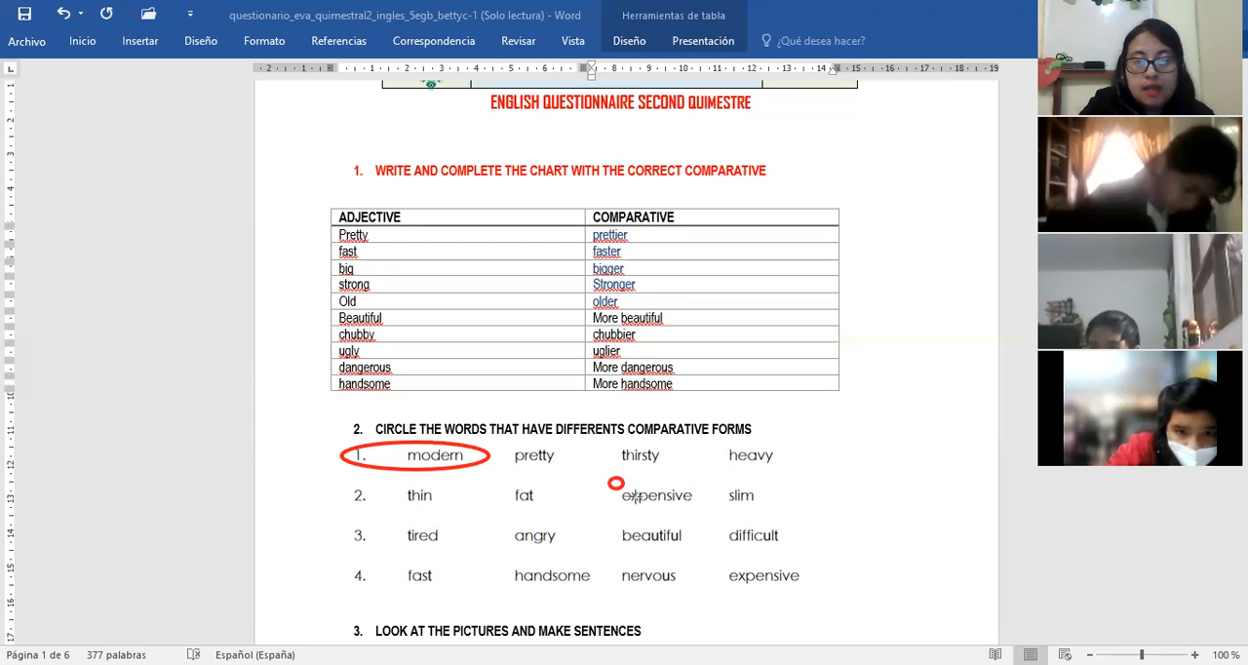
{"action": "left_click_drag", "start_coordinate": [616, 483], "coordinate": [698, 518]}
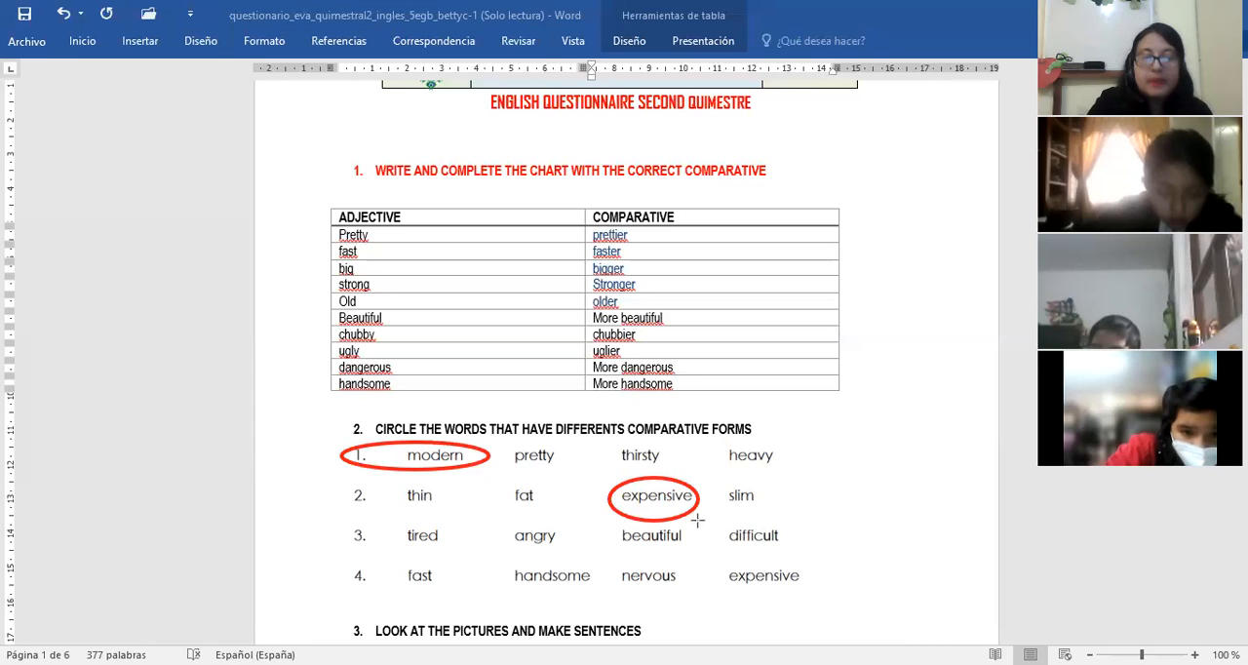
{"action": "mouse_move", "coordinate": [503, 517]}
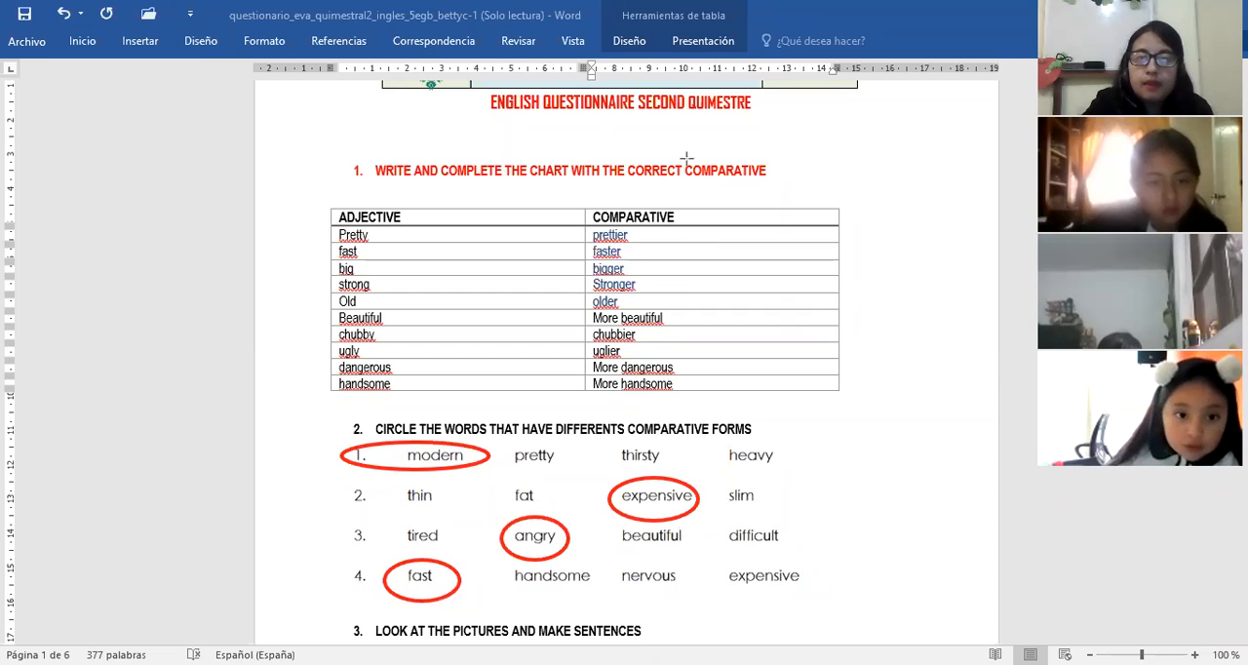
{"action": "mouse_move", "coordinate": [916, 180]}
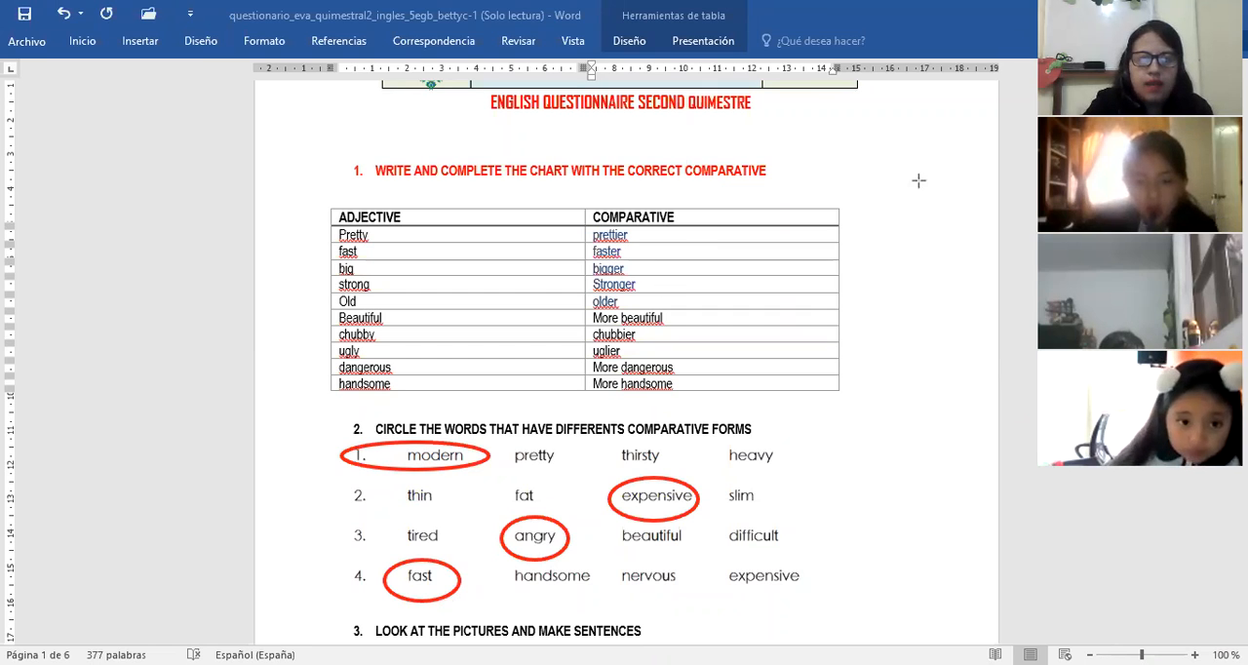
{"action": "mouse_move", "coordinate": [632, 268]}
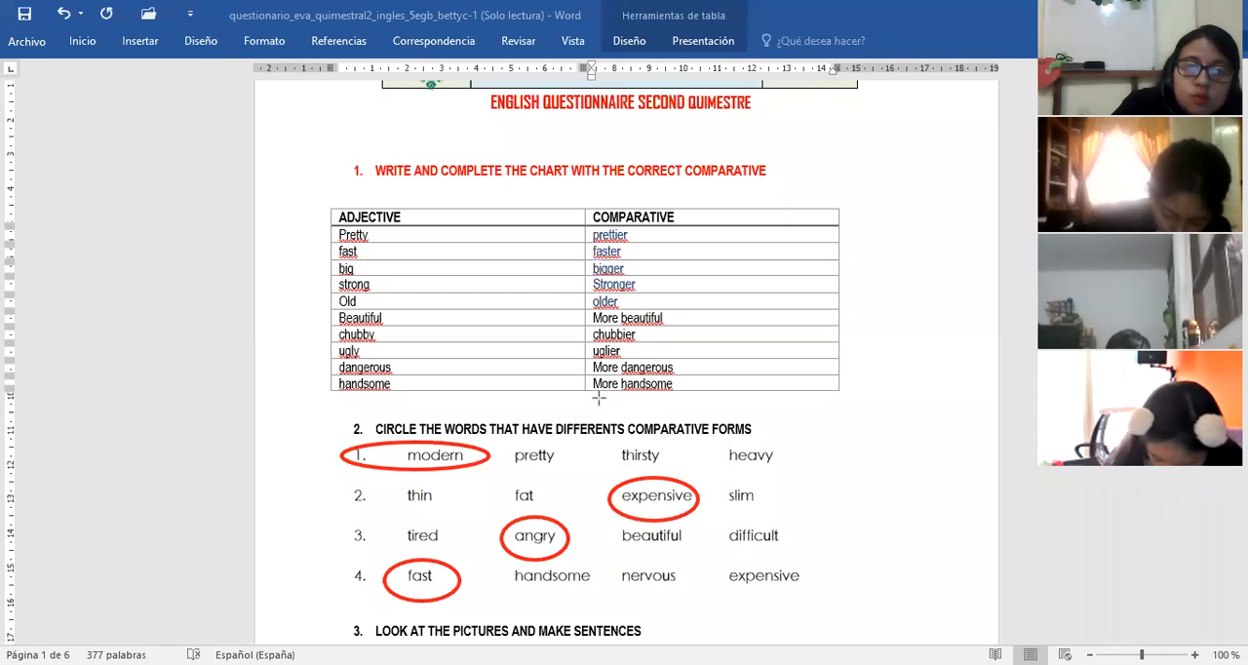
{"action": "mouse_move", "coordinate": [942, 199]}
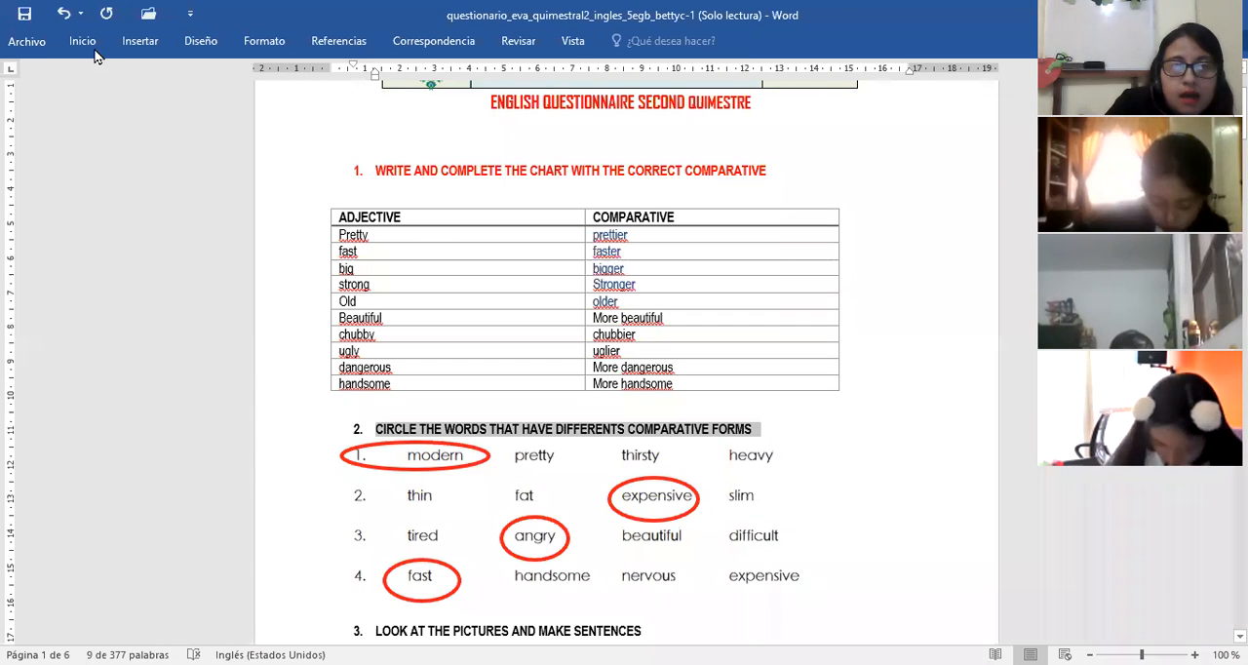
Step: Remove 'handsome' from the chart's last comparative cell, leaving only 'More'
{"action": "left_click", "coordinate": [82, 41]}
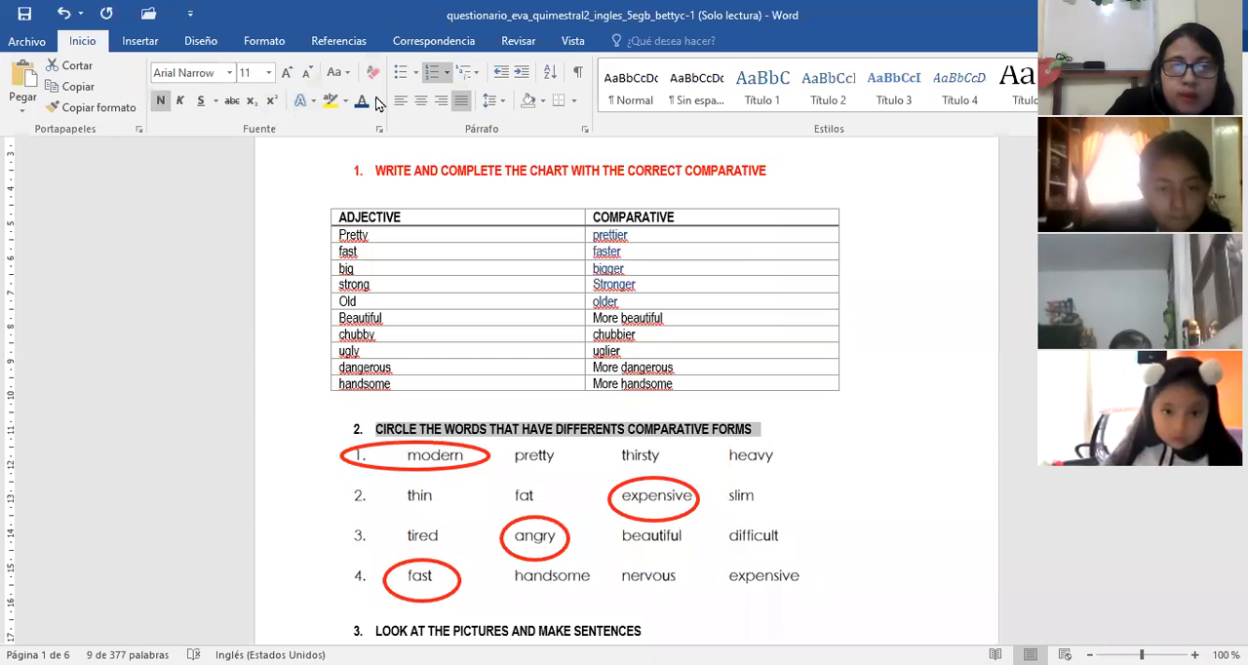
{"action": "left_click", "coordinate": [374, 101]}
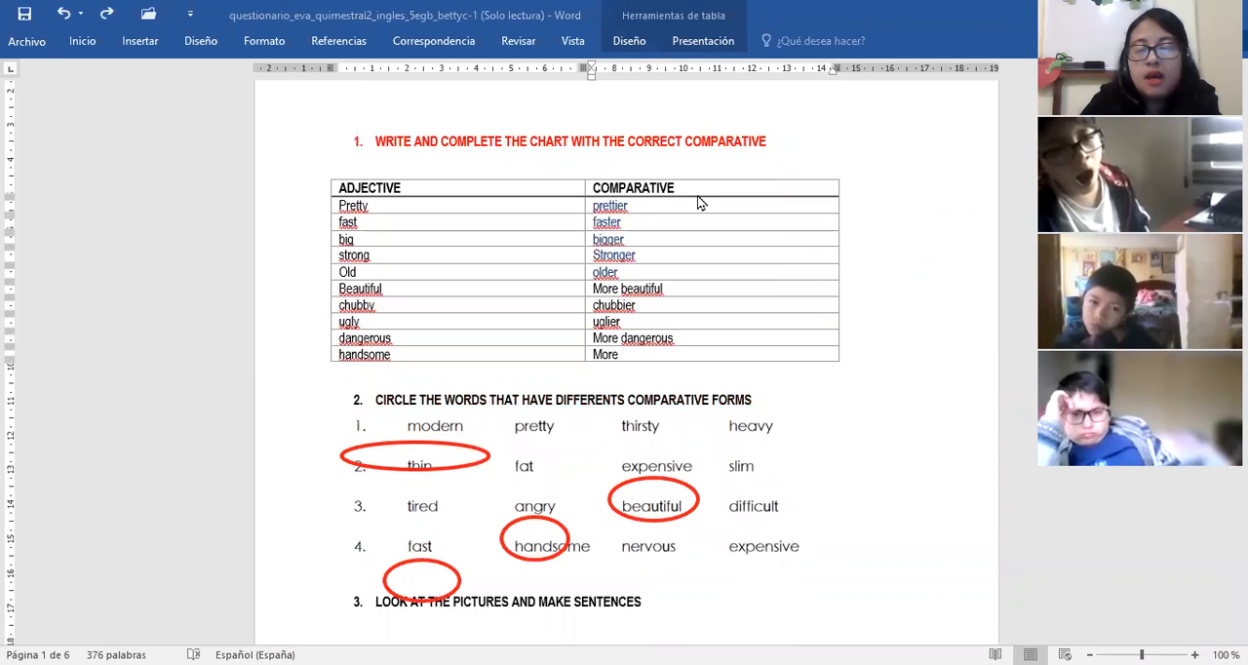
{"action": "mouse_move", "coordinate": [712, 152]}
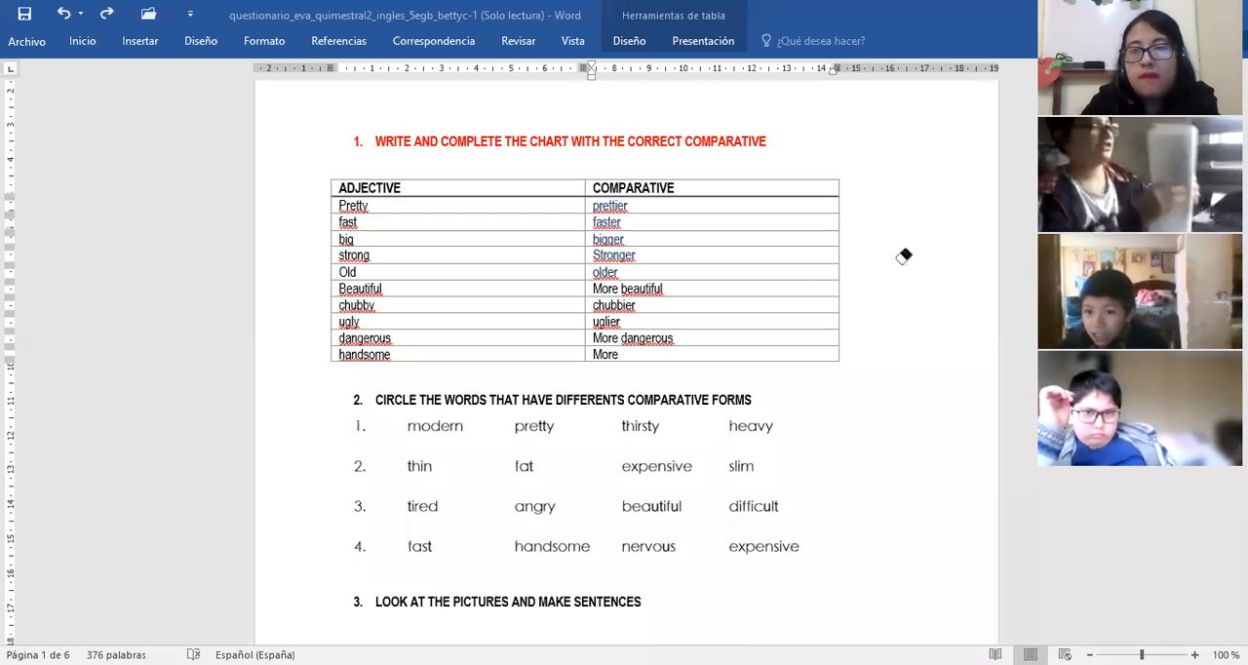
{"action": "mouse_move", "coordinate": [981, 186]}
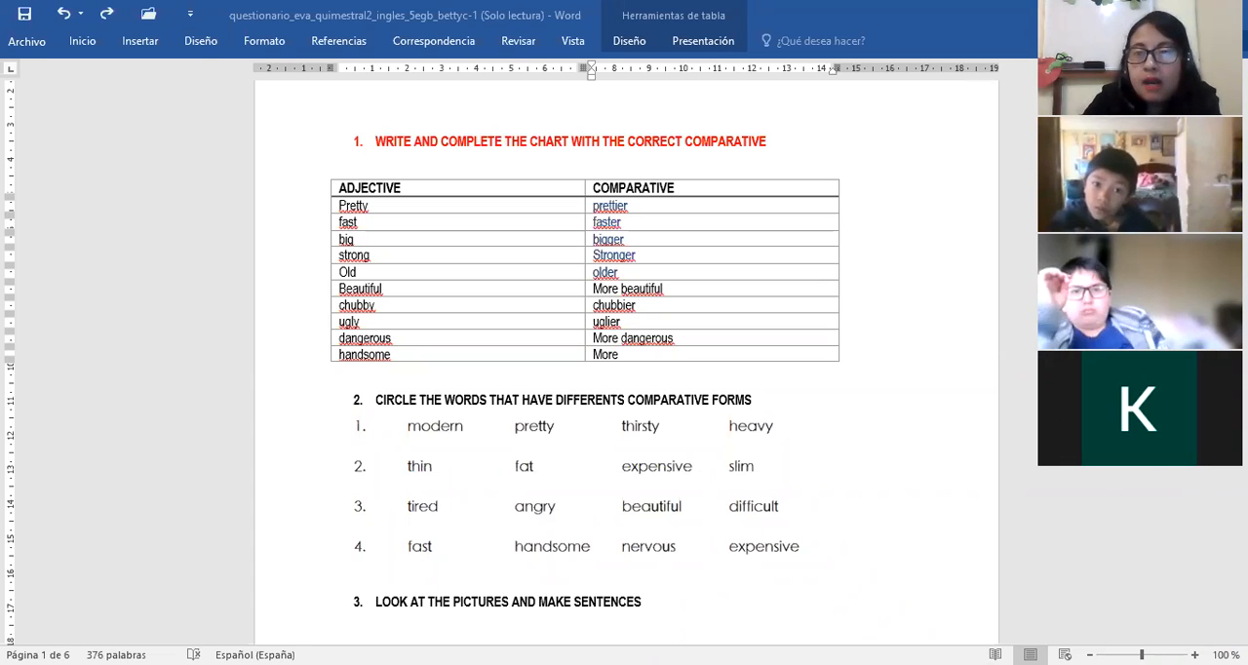
{"action": "mouse_move", "coordinate": [1198, 539]}
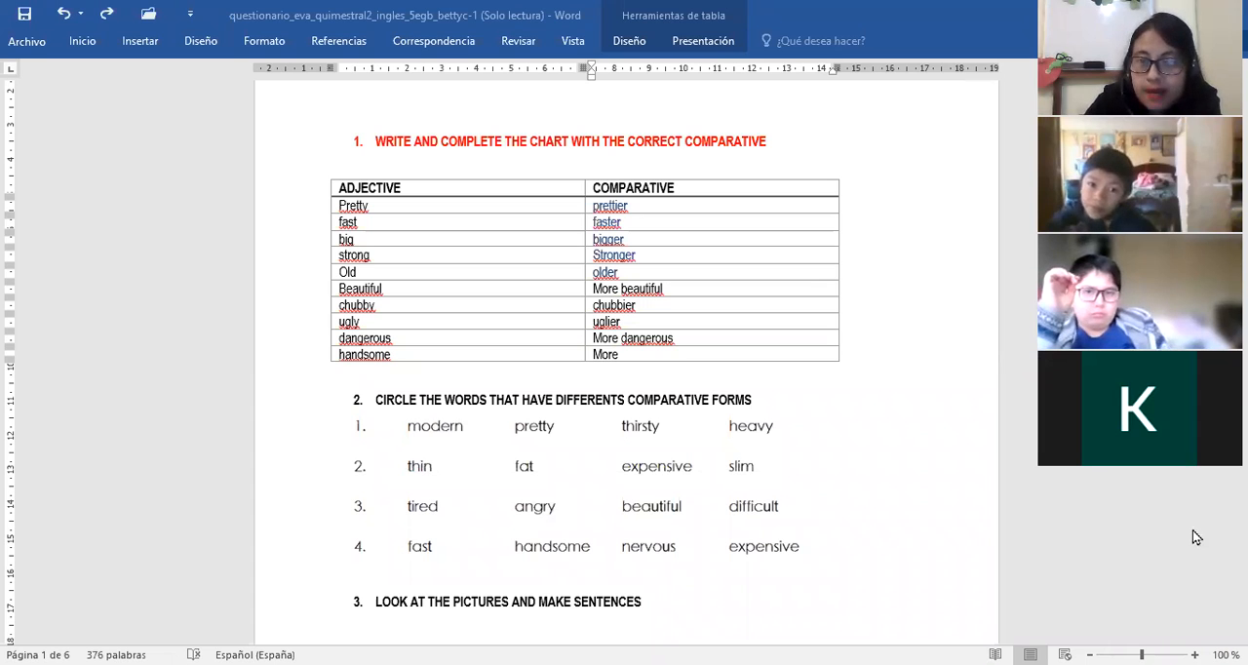
{"action": "mouse_move", "coordinate": [1215, 569]}
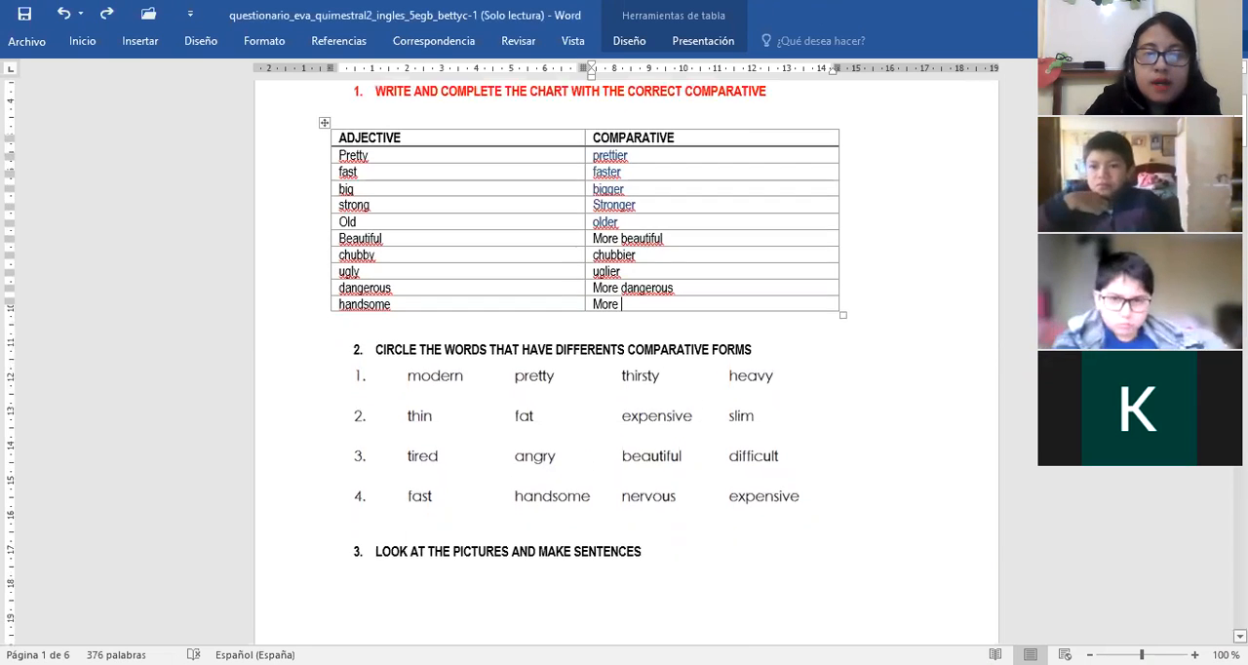
Step: Scroll down to exercise 3's picture prompts for beautiful, expensive, nervous and modern
{"action": "scroll", "scroll_direction": "down", "scroll_amount": 3}
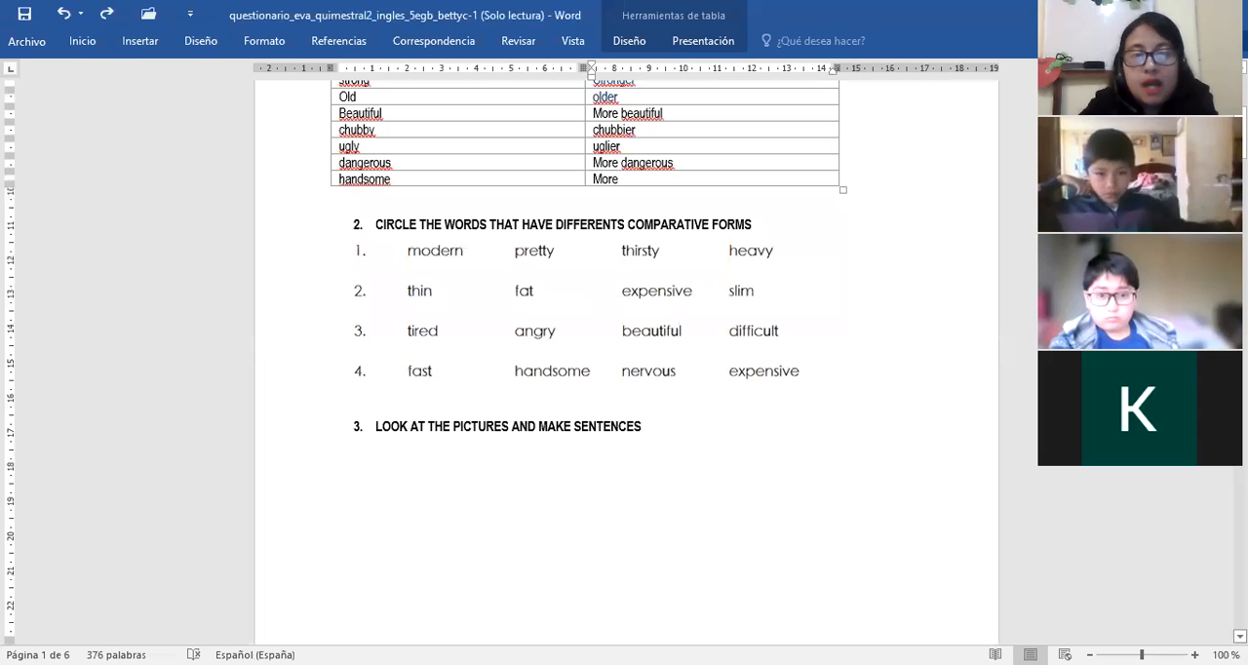
{"action": "scroll", "scroll_direction": "down", "scroll_amount": 3}
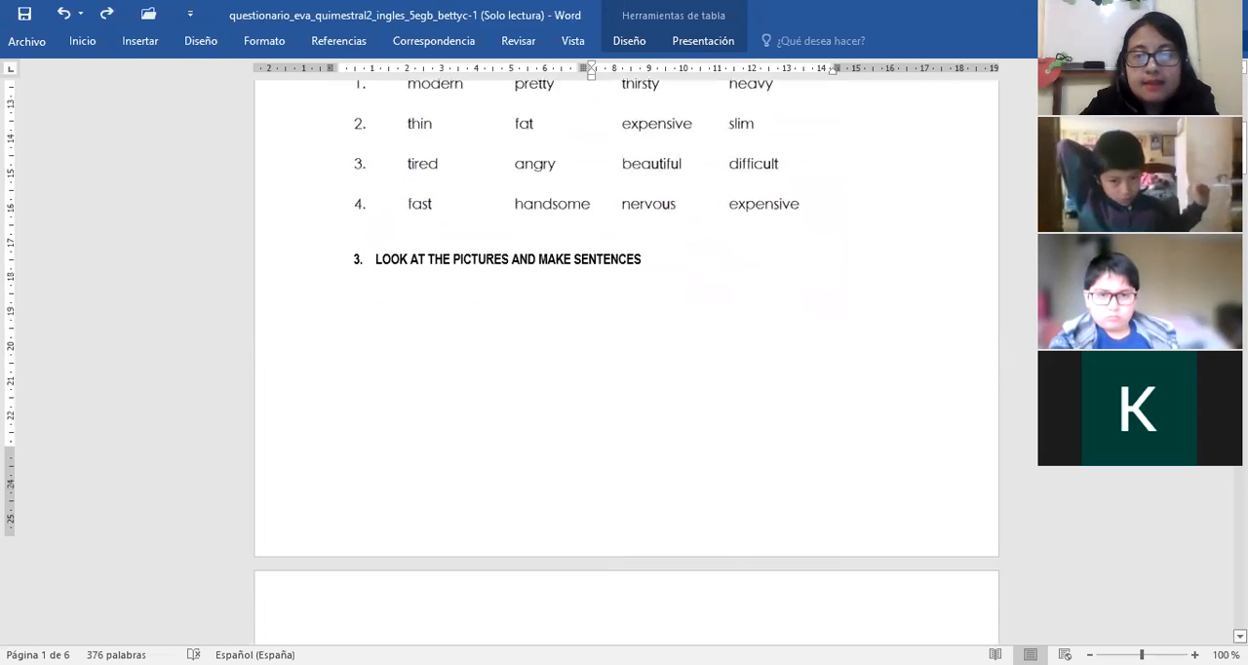
{"action": "scroll", "scroll_direction": "down", "scroll_amount": 3}
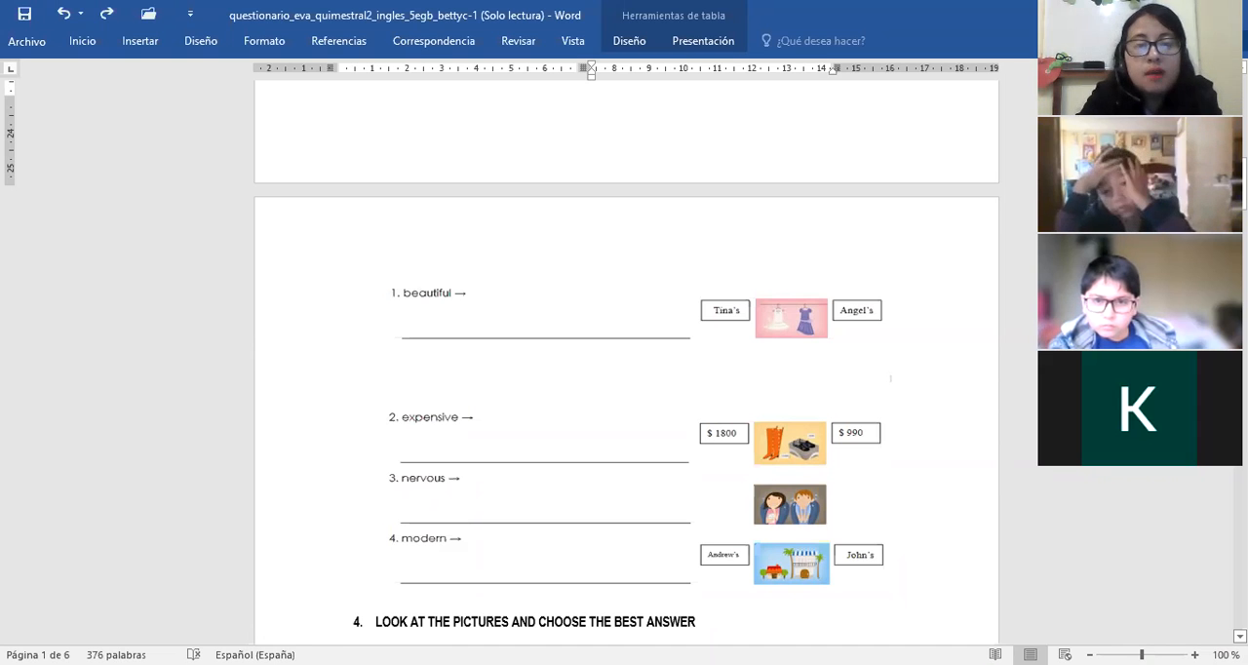
{"action": "mouse_move", "coordinate": [983, 43]}
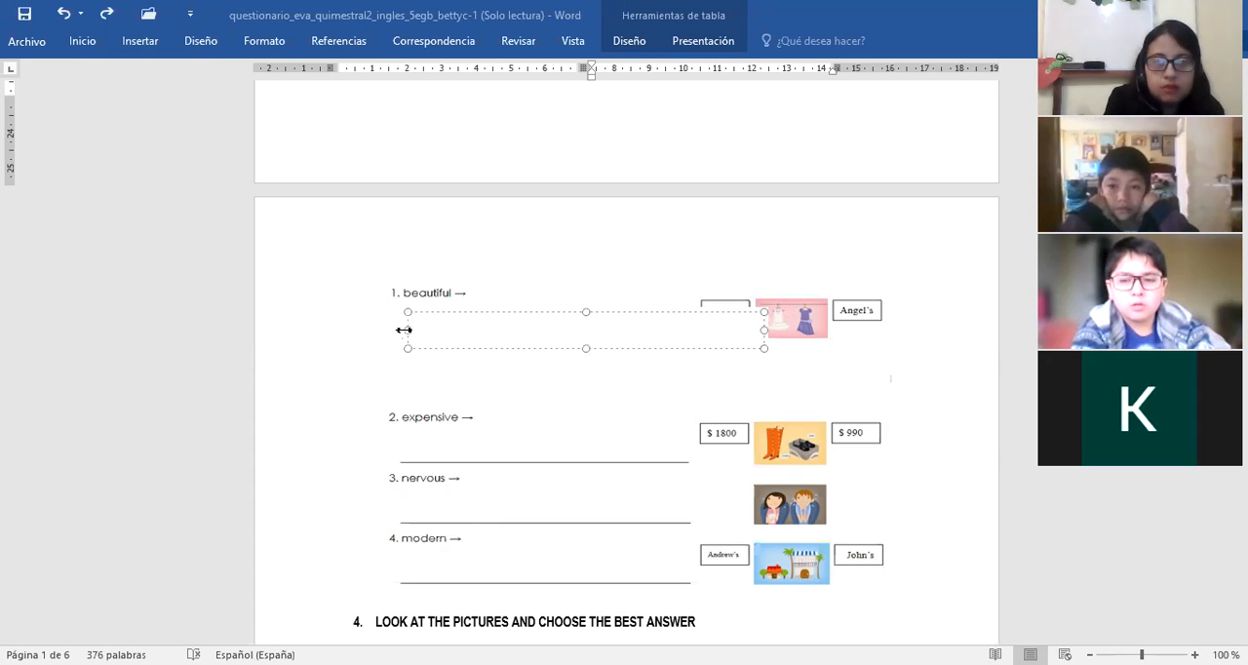
Step: Write 'Angel´s dress is more beautiful' in the red text box
{"action": "type", "text": "Angel"}
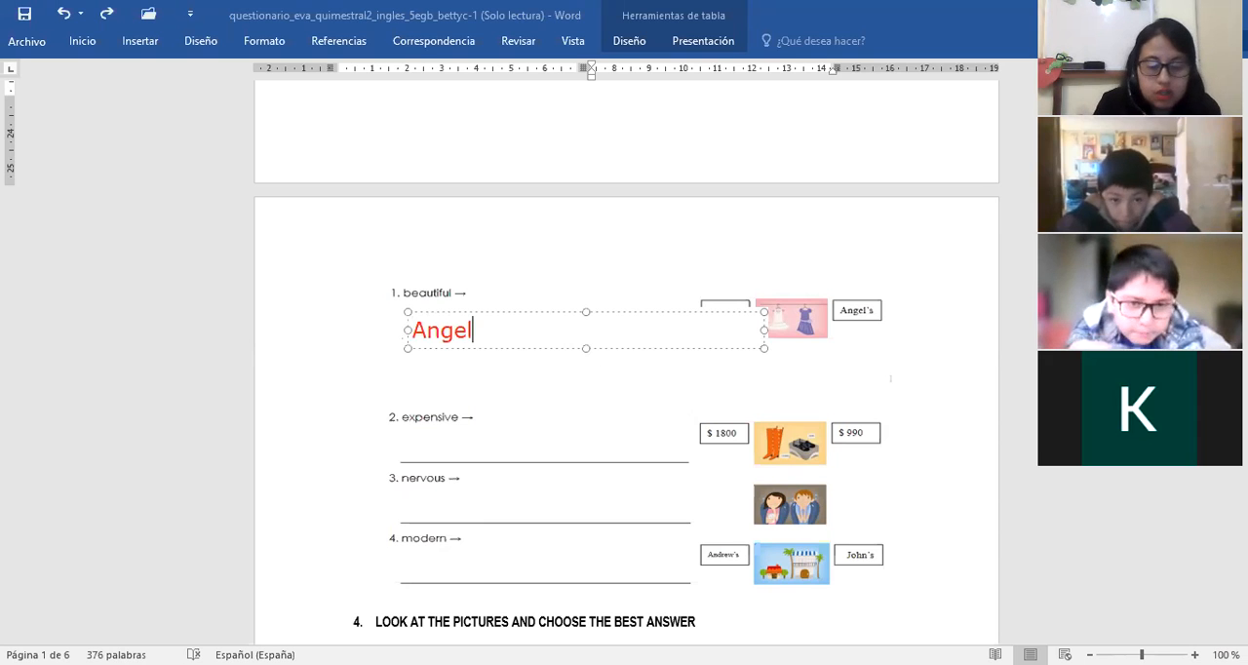
{"action": "type", "text": "´s"}
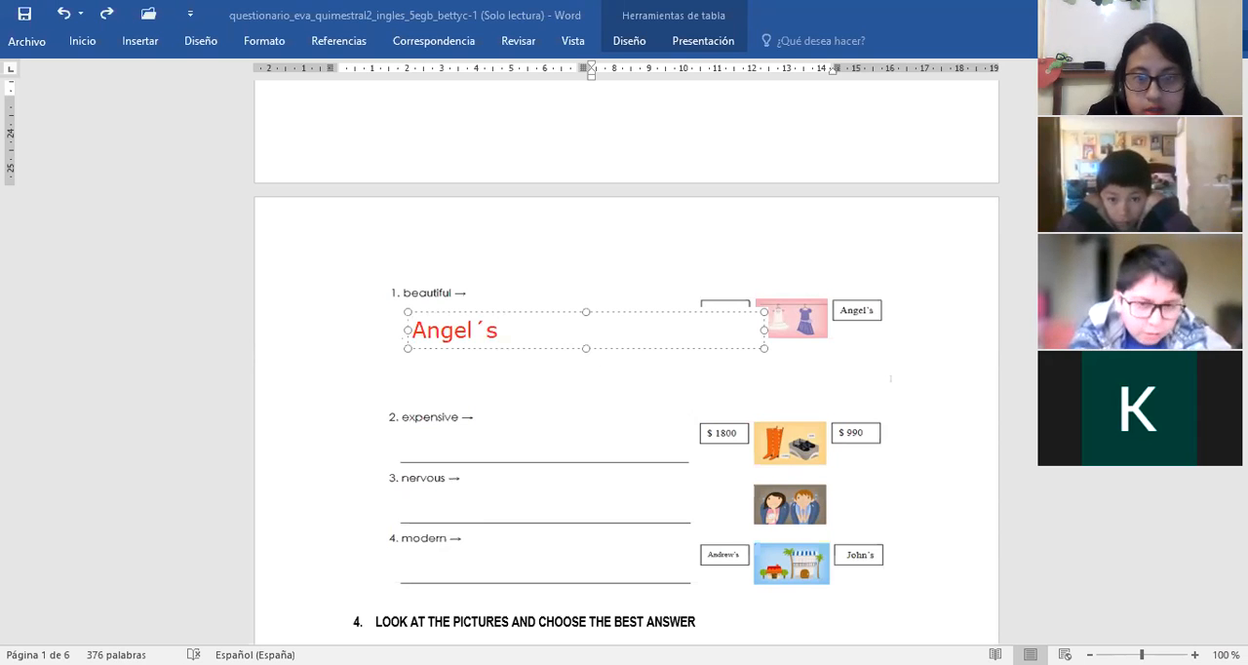
{"action": "type", "text": "dre"}
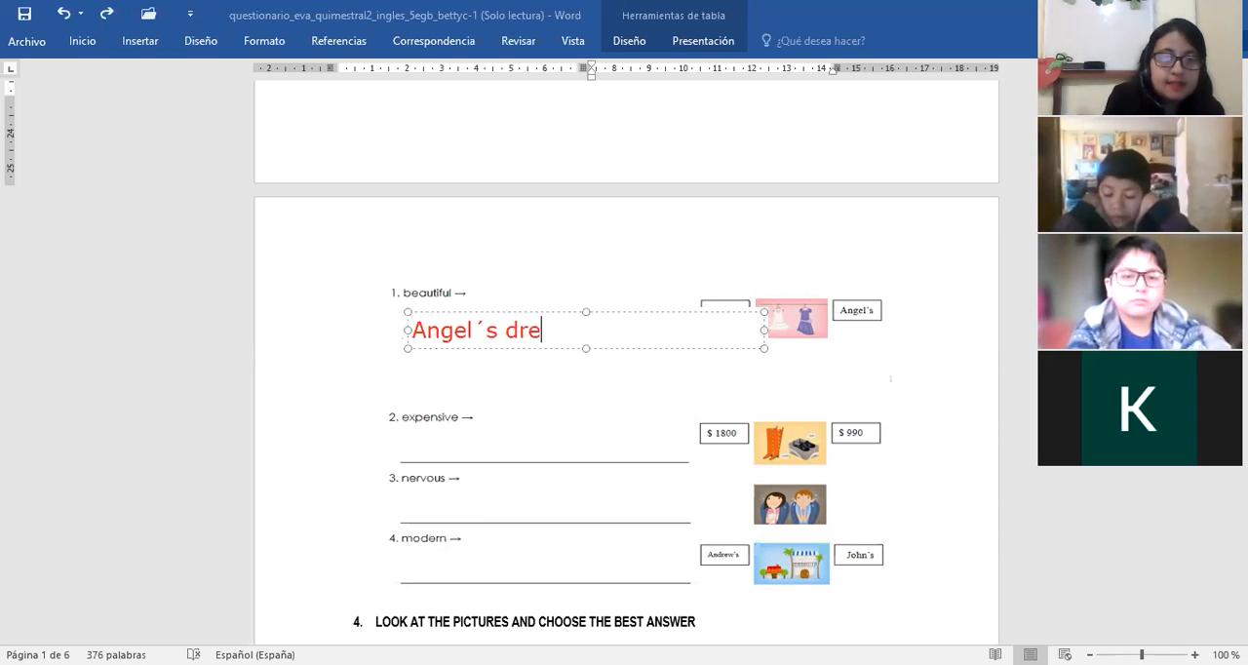
{"action": "type", "text": "ss"}
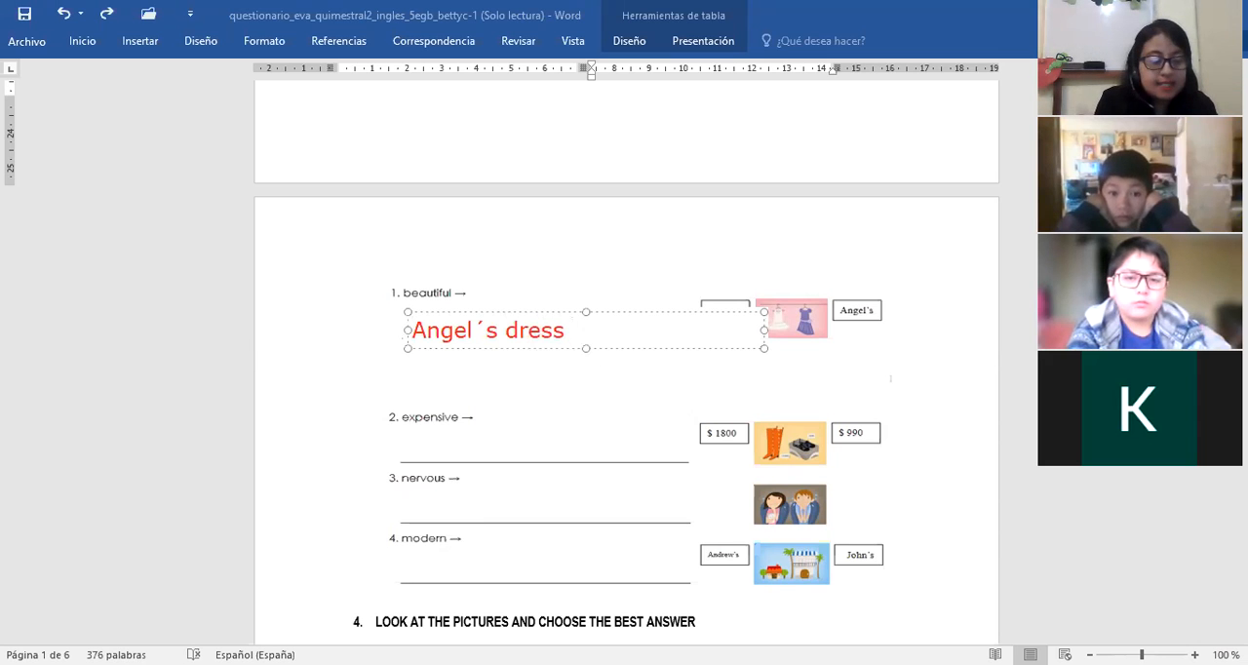
{"action": "type", "text": "is mor"}
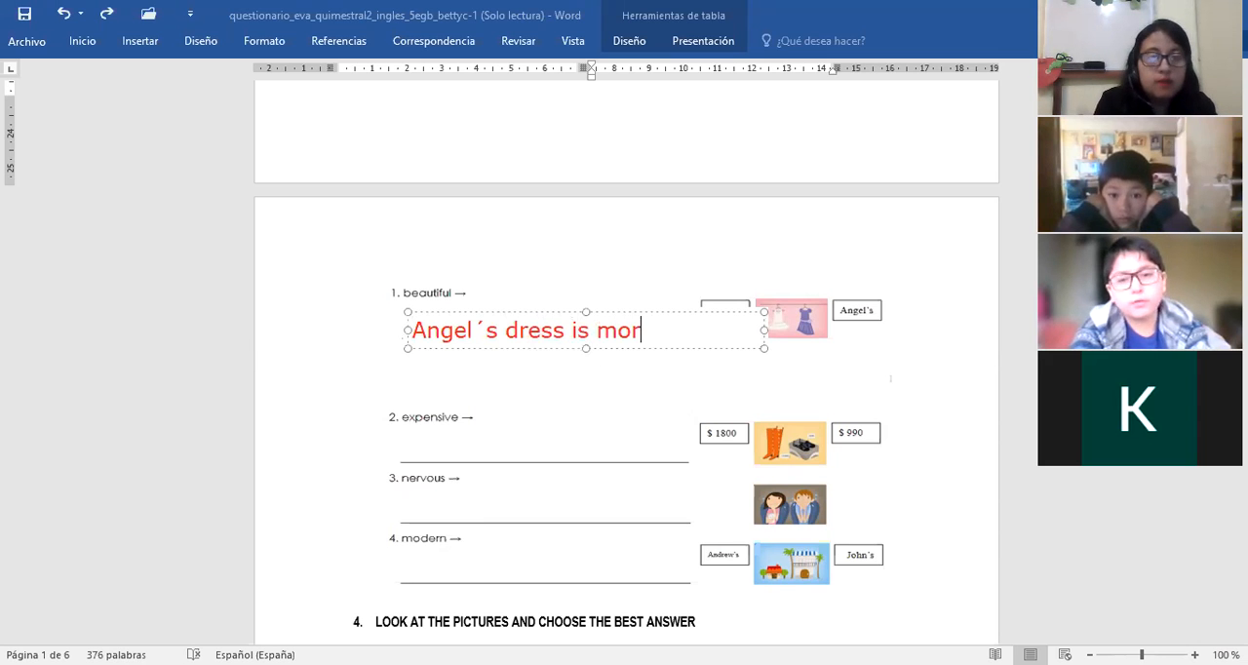
{"action": "type", "text": "e b"}
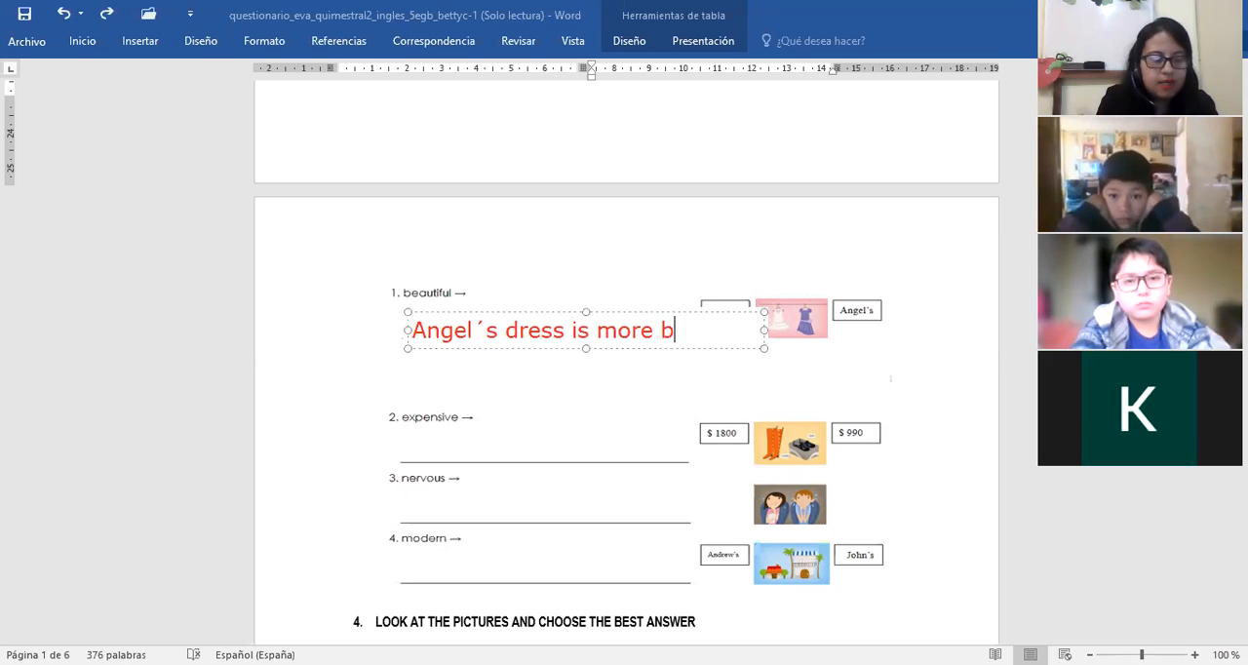
{"action": "type", "text": "eautiful"}
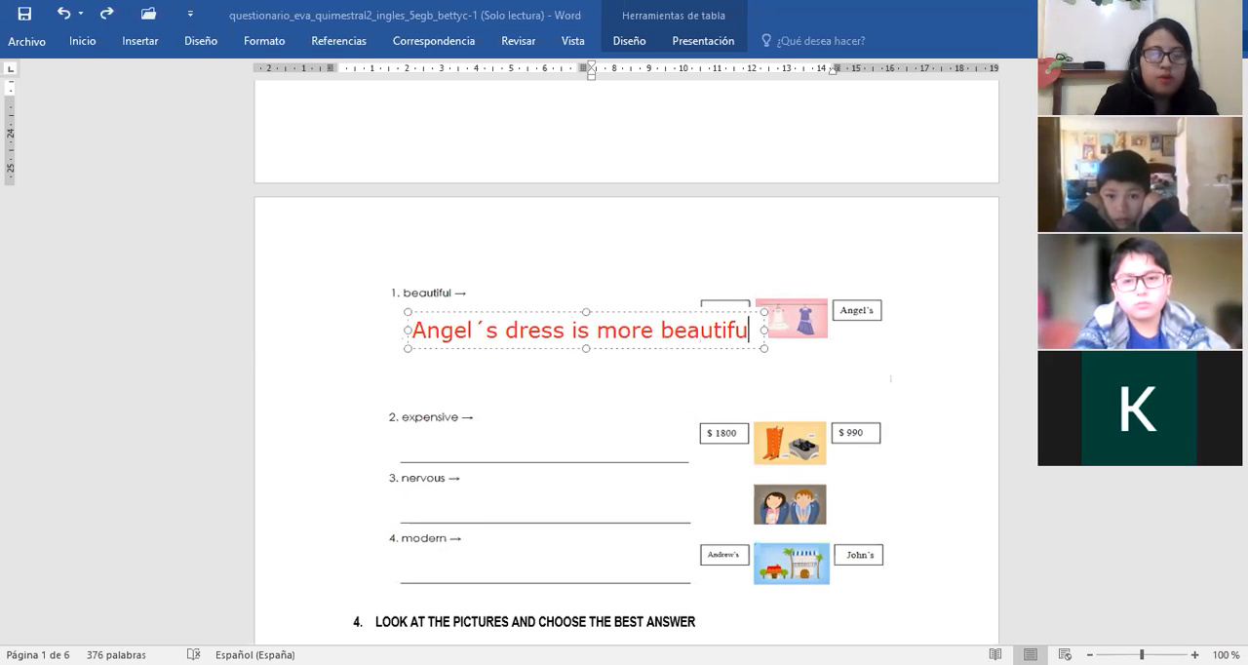
Step: Finish the sentence with 'than Tina´s dress', correcting the mistyped apostrophe
{"action": "type", "text": "than"}
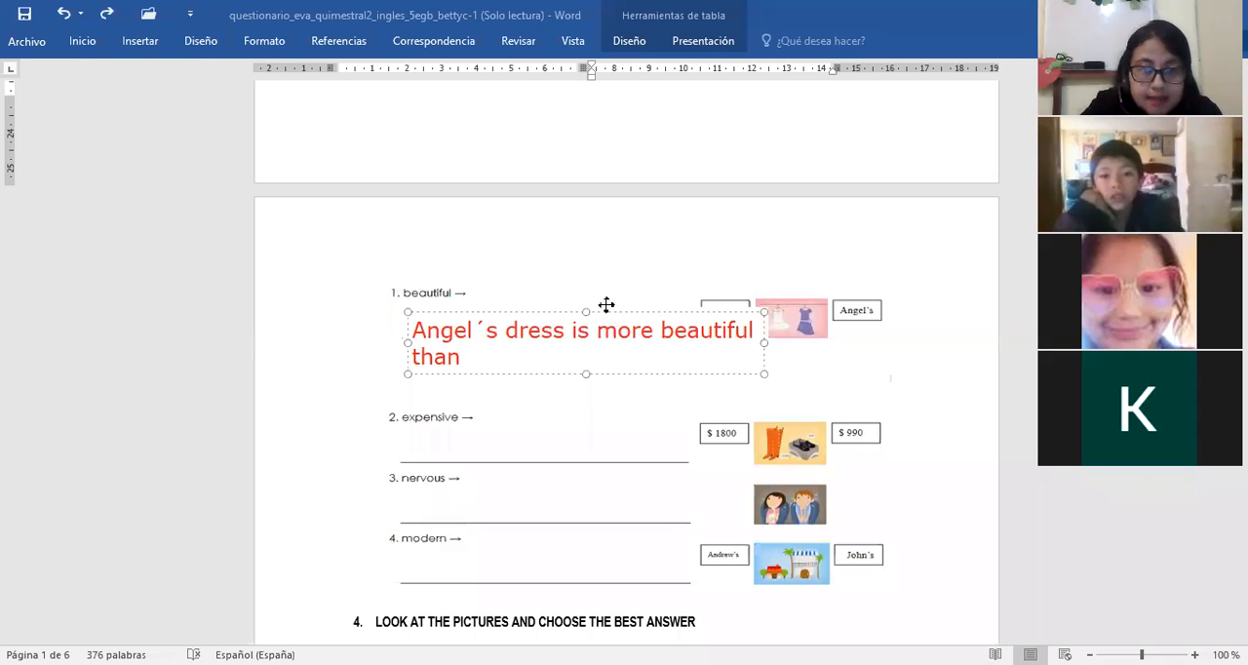
{"action": "type", "text": "T"}
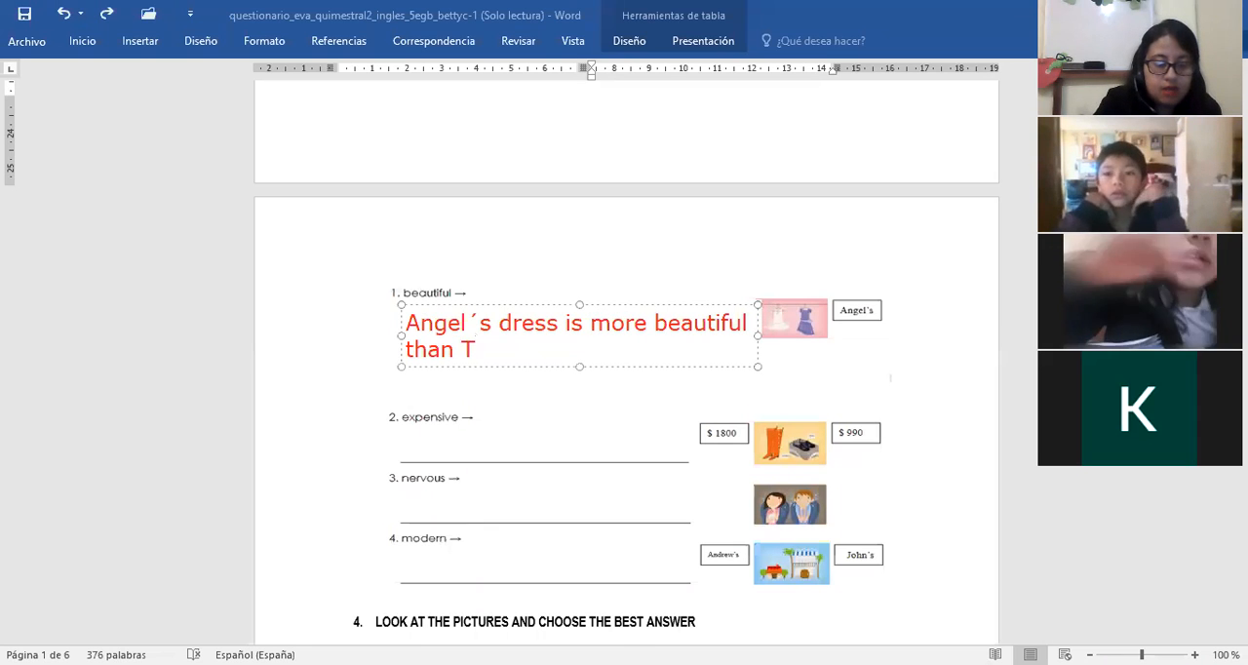
{"action": "type", "text": "ina{s"}
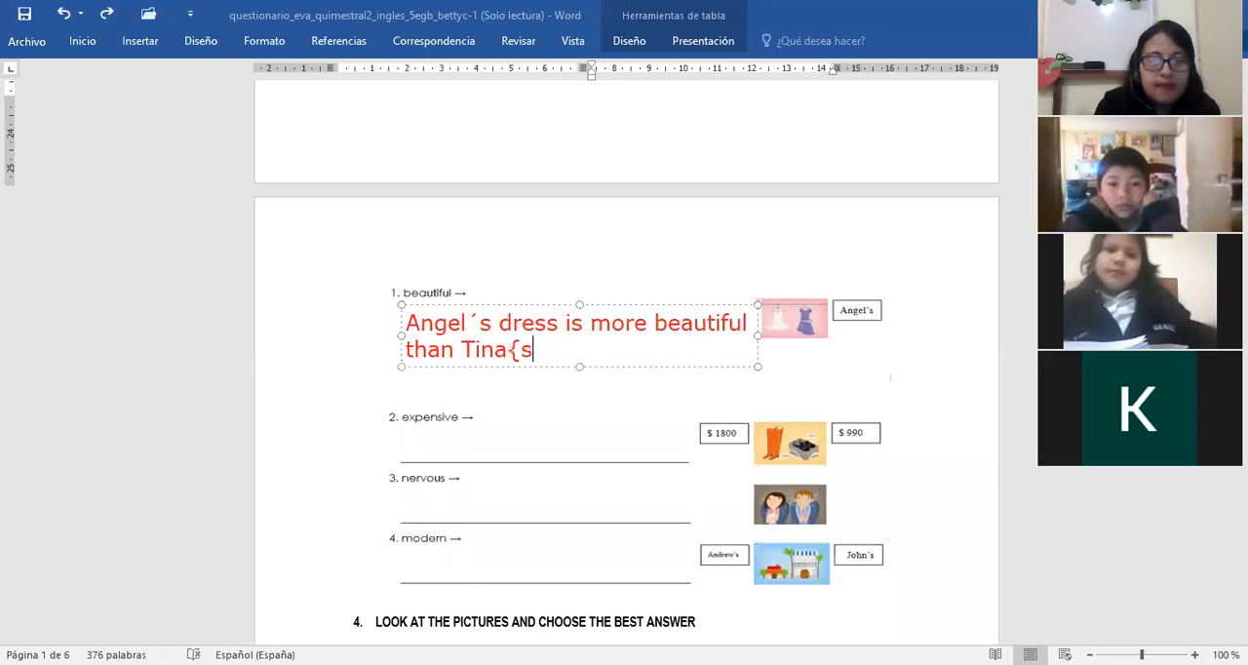
{"action": "key", "text": "BackSpace"}
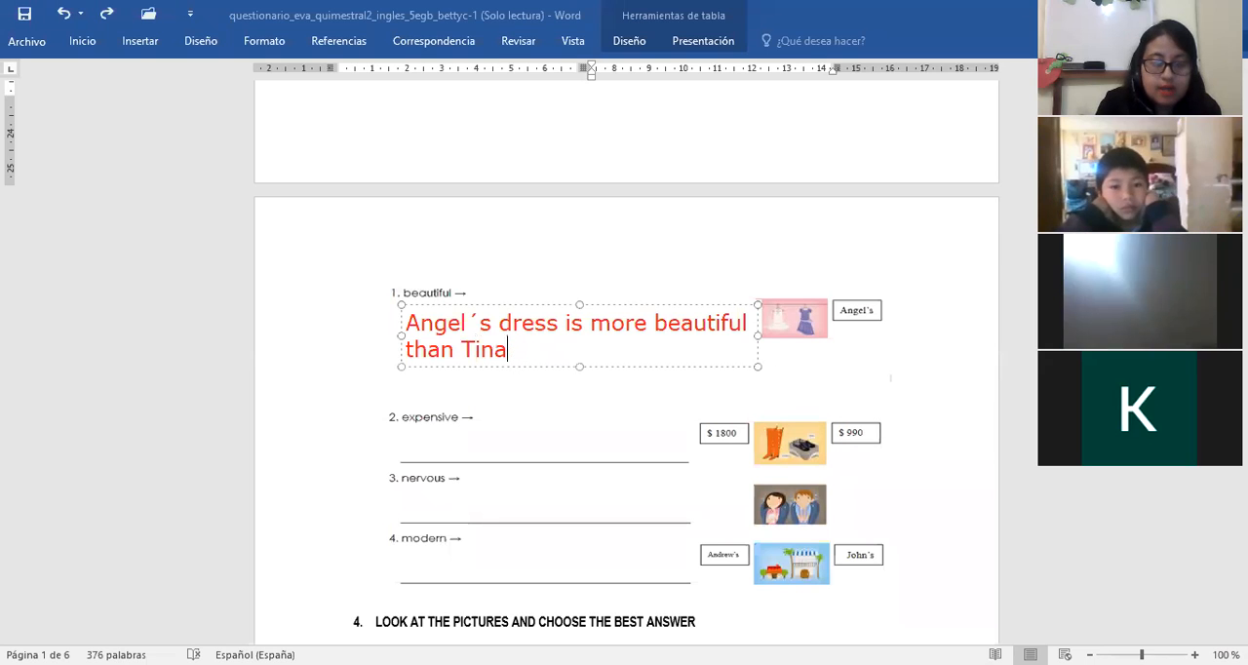
{"action": "type", "text": "´s dres"}
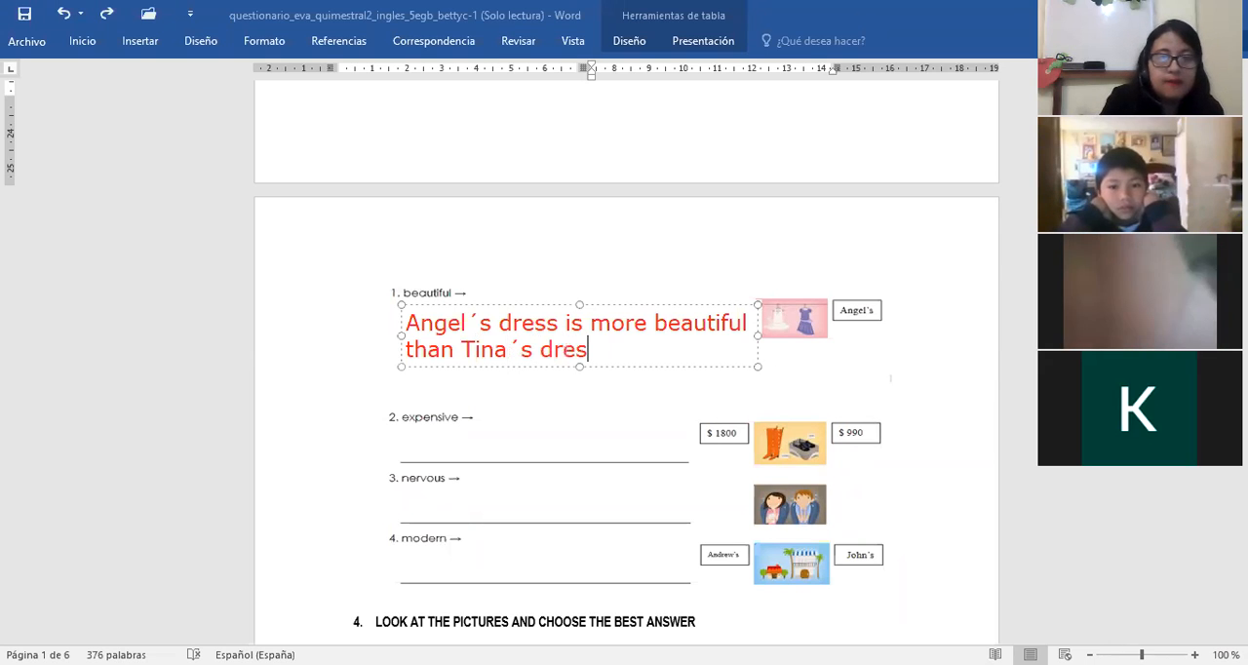
{"action": "type", "text": "s"}
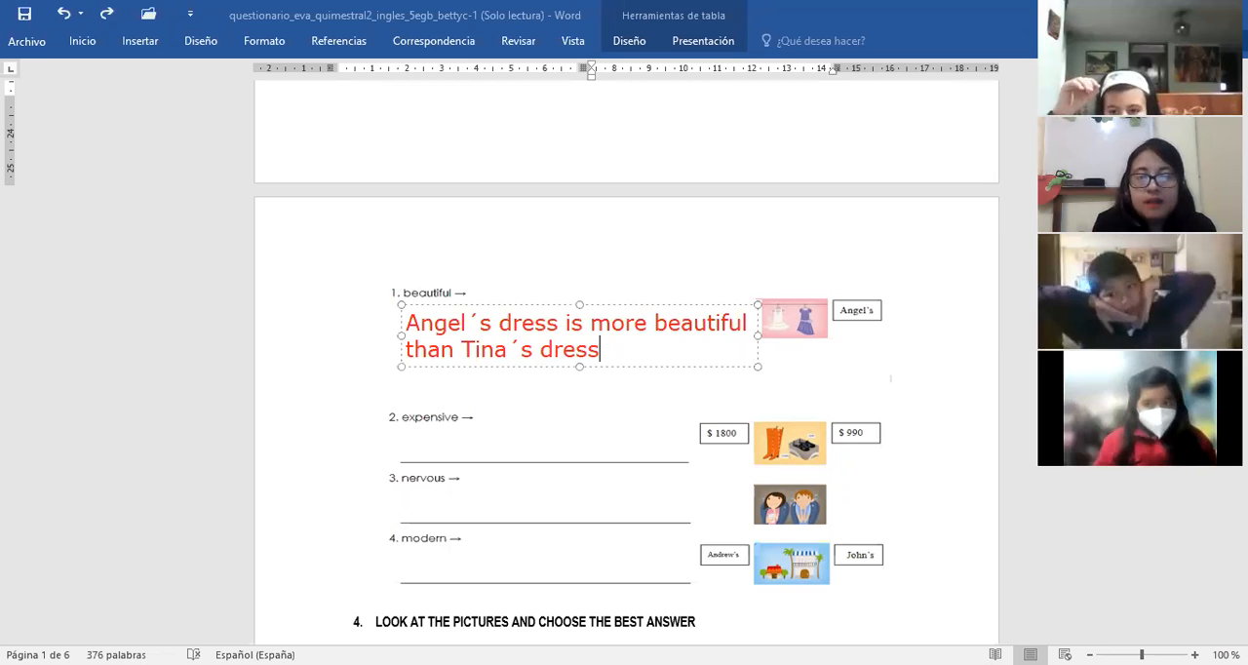
{"action": "mouse_move", "coordinate": [605, 307]}
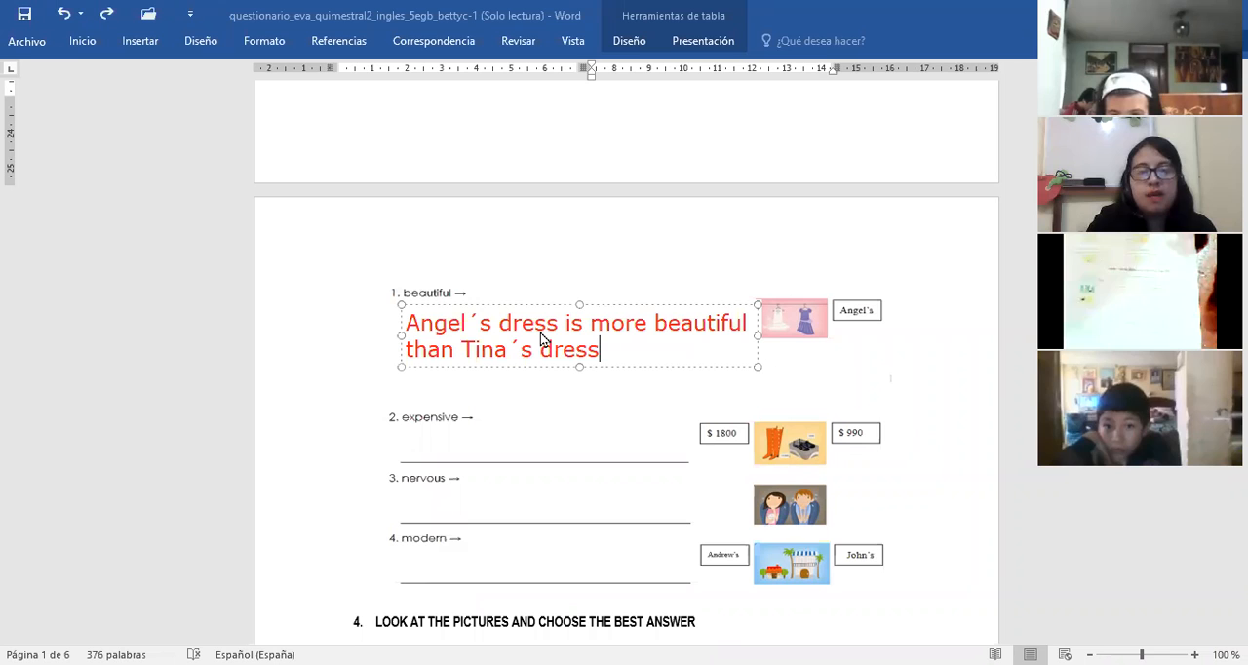
{"action": "mouse_move", "coordinate": [699, 397]}
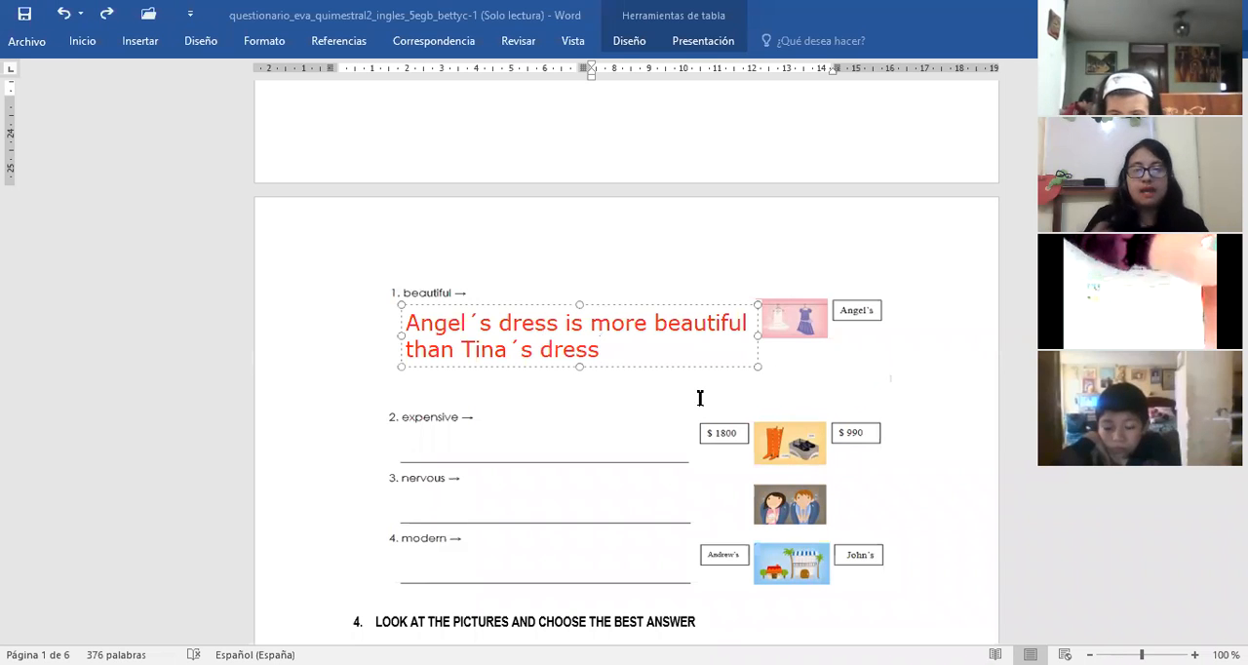